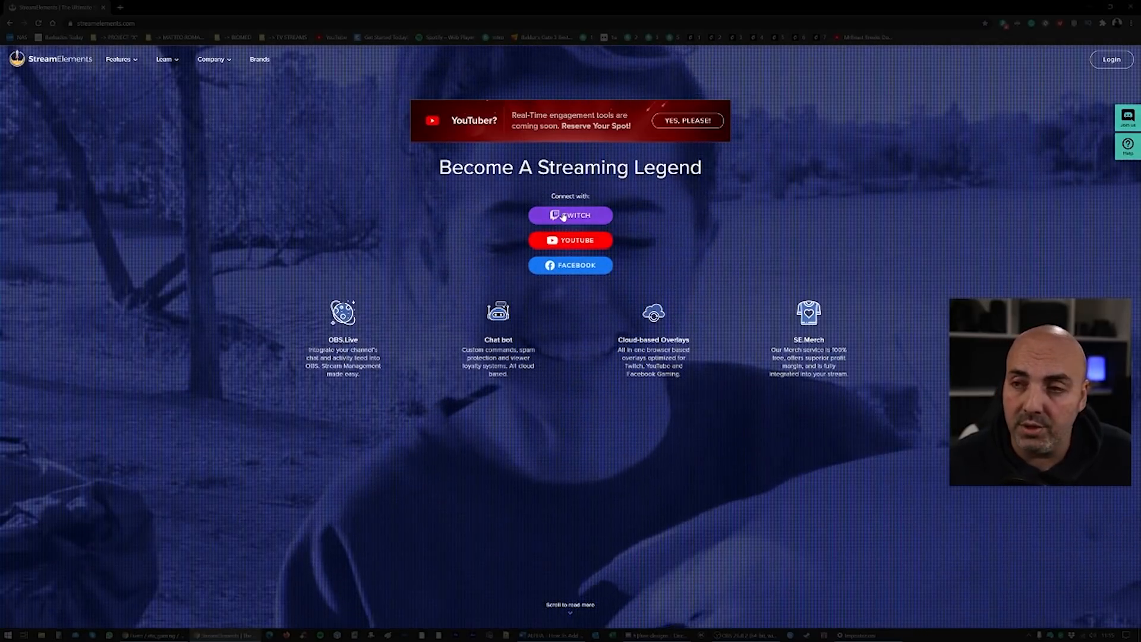
- Sign in to StreamElements with the Twitch account to reach the channel dashboard
{"action": "left_click", "coordinate": [570, 215]}
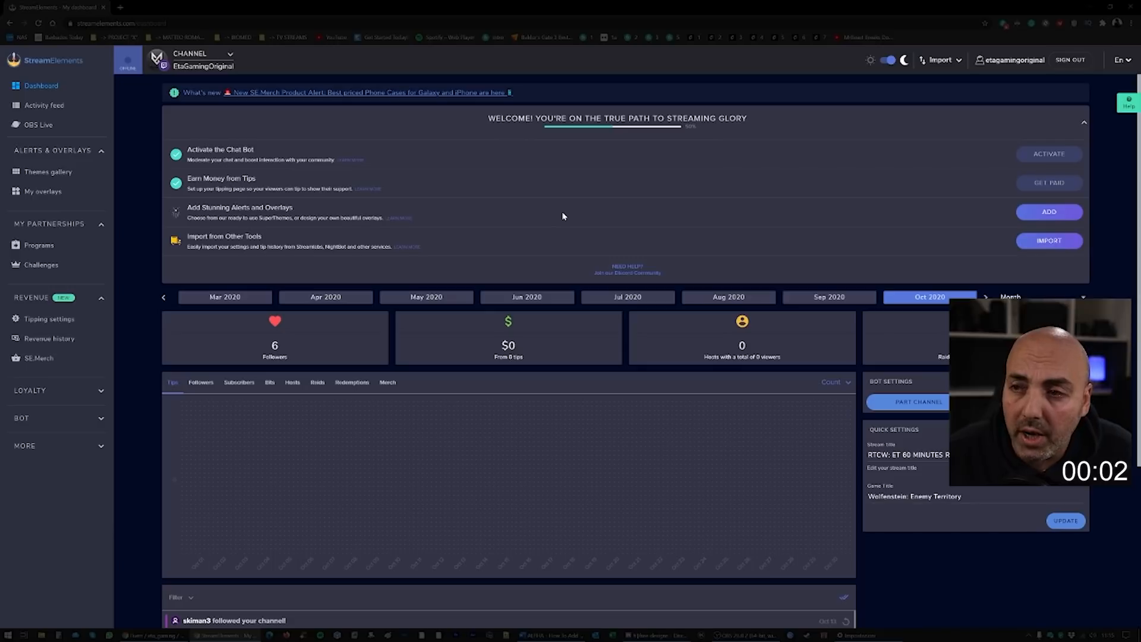
{"action": "mouse_move", "coordinate": [424, 196]}
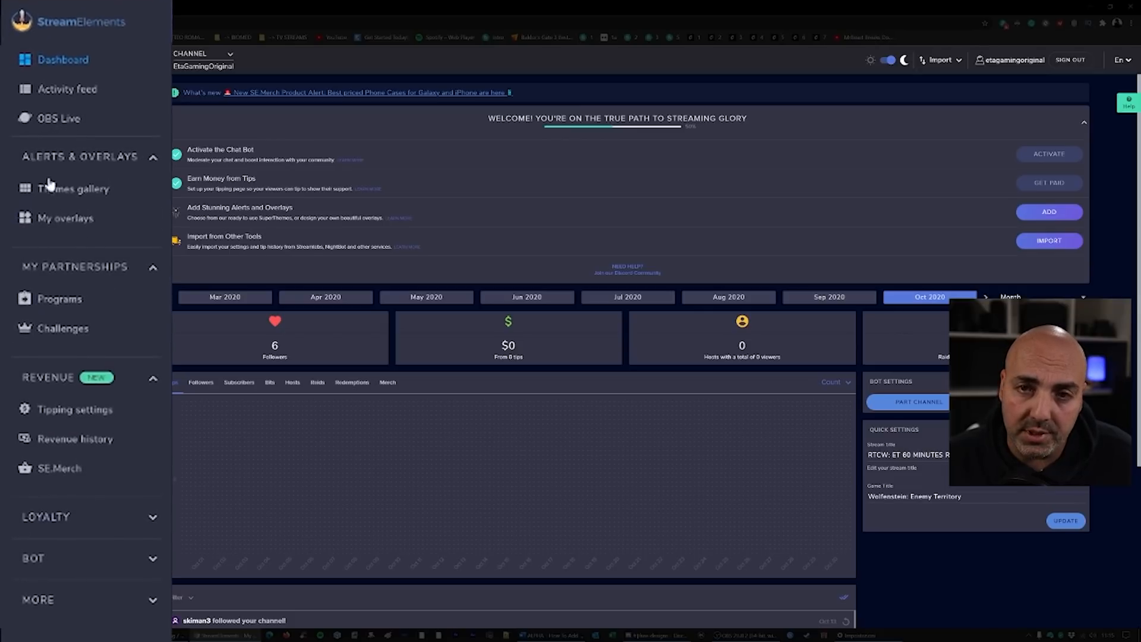
{"action": "mouse_move", "coordinate": [35, 278]}
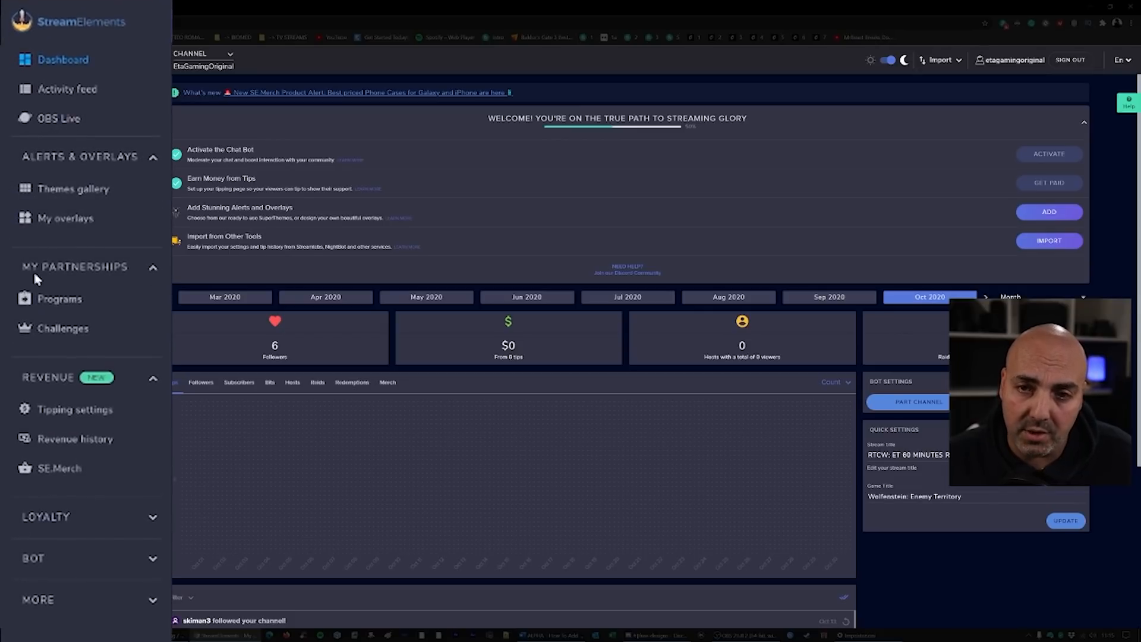
{"action": "mouse_move", "coordinate": [60, 299]}
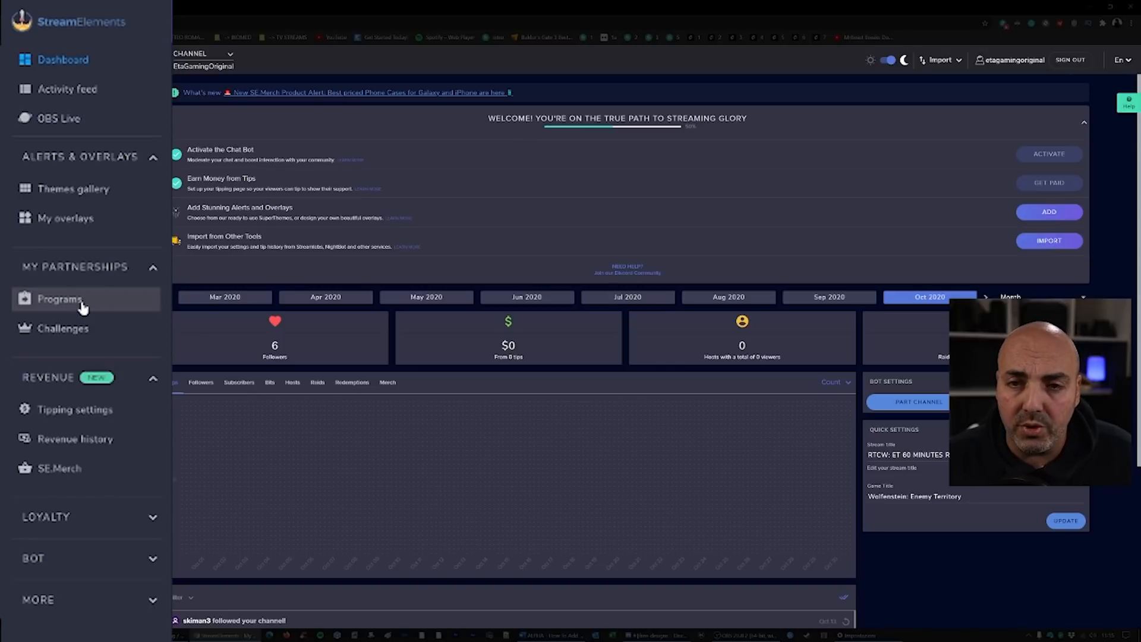
{"action": "mouse_move", "coordinate": [145, 422]}
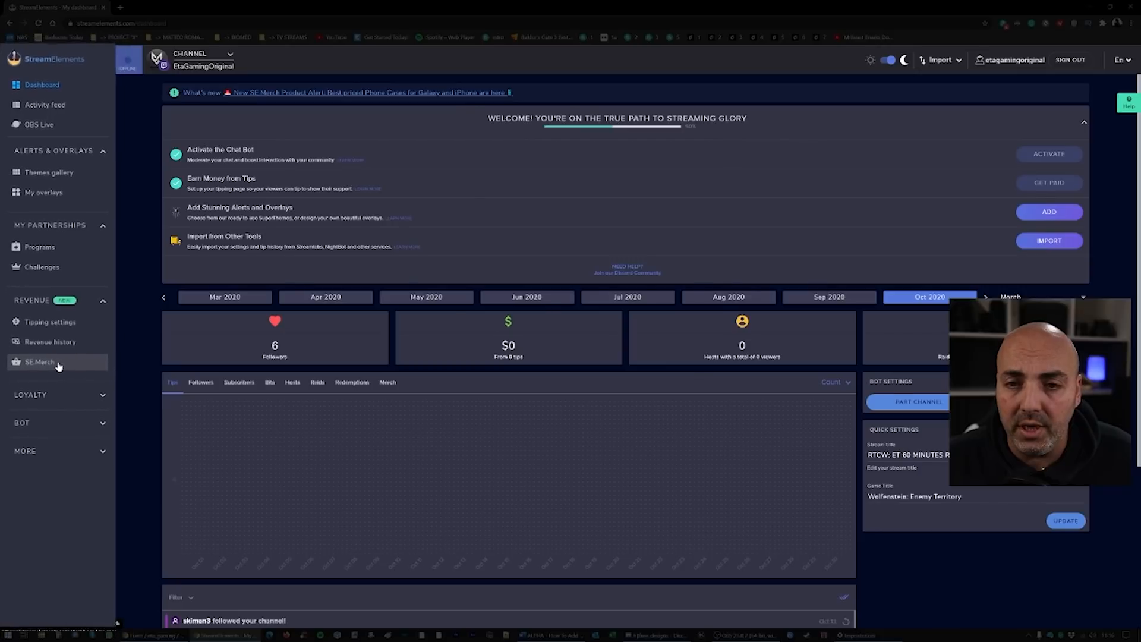
- Create a new blank overlay at 1080p resolution from My overlays and enter the editor
{"action": "left_click", "coordinate": [44, 192]}
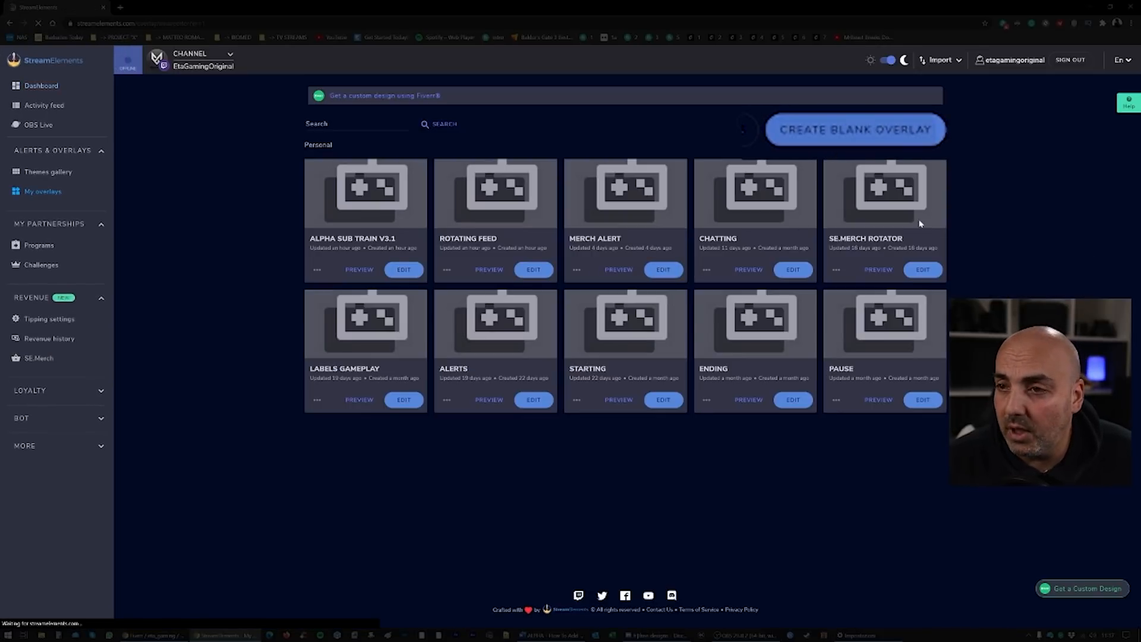
{"action": "left_click", "coordinate": [855, 130]}
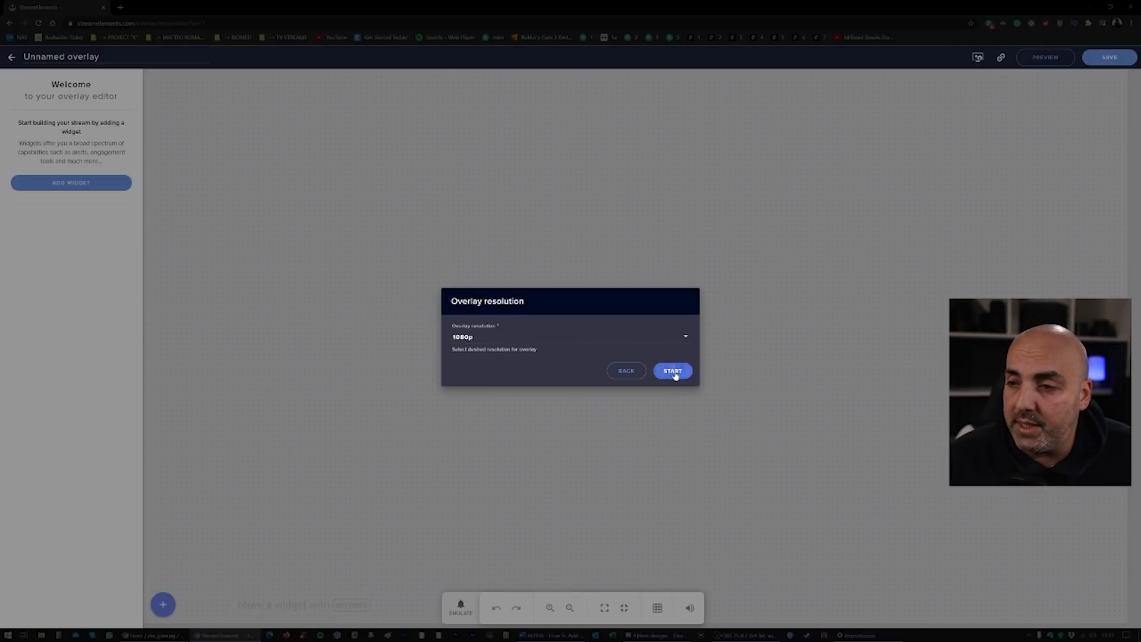
{"action": "left_click", "coordinate": [671, 371]}
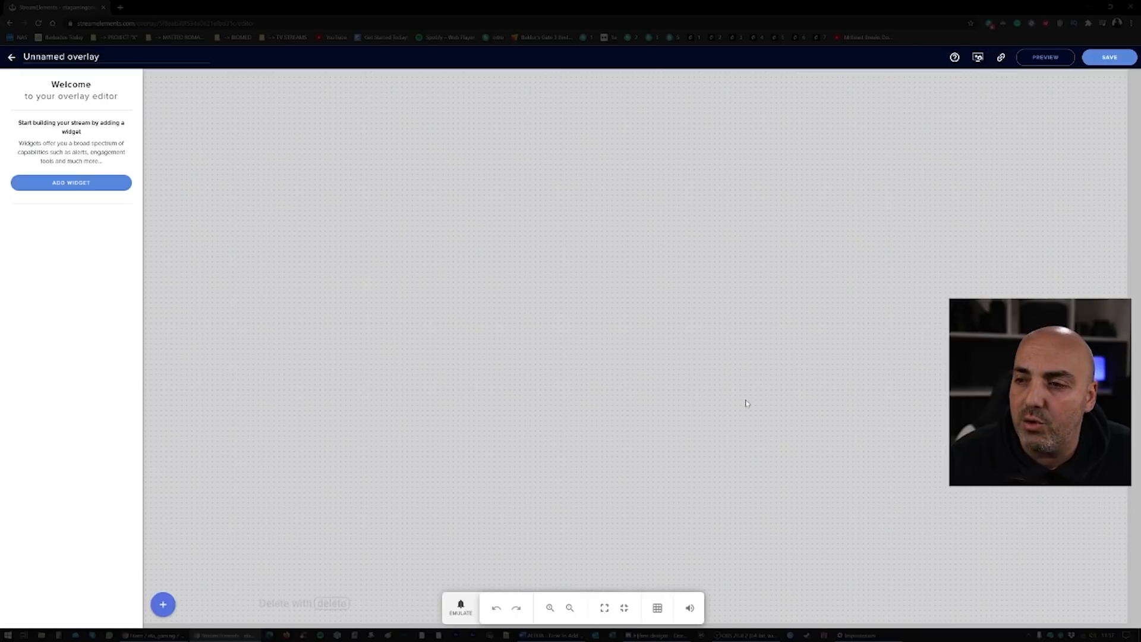
{"action": "mouse_move", "coordinate": [620, 258]}
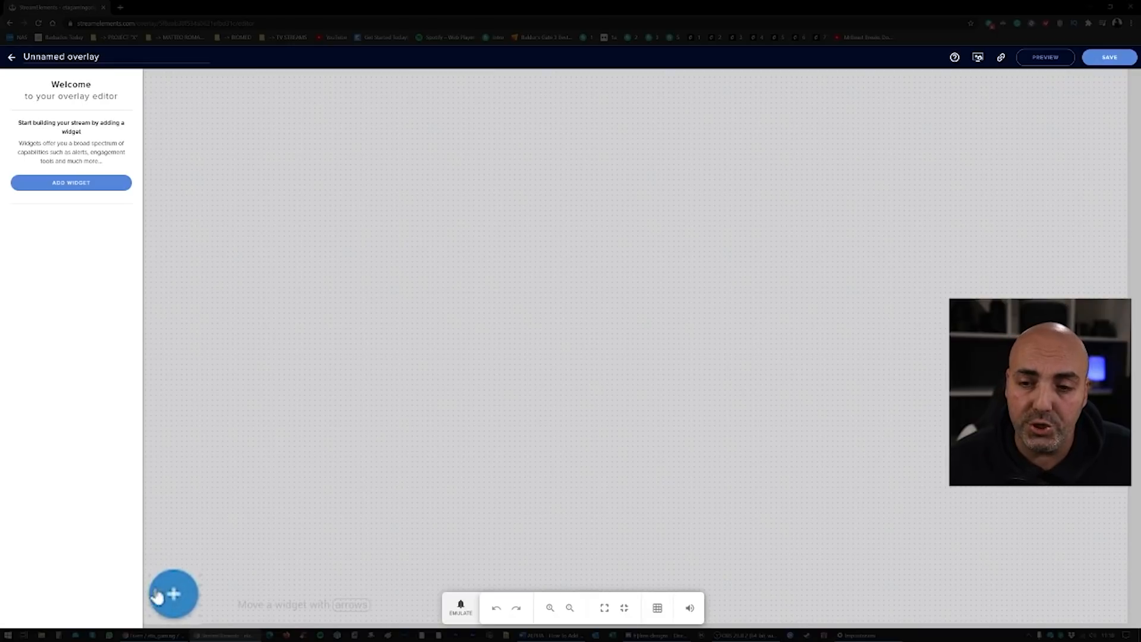
- Add an AlertBox widget from the Alerts catalogue and emulate a follower event to test it
{"action": "left_click", "coordinate": [174, 593]}
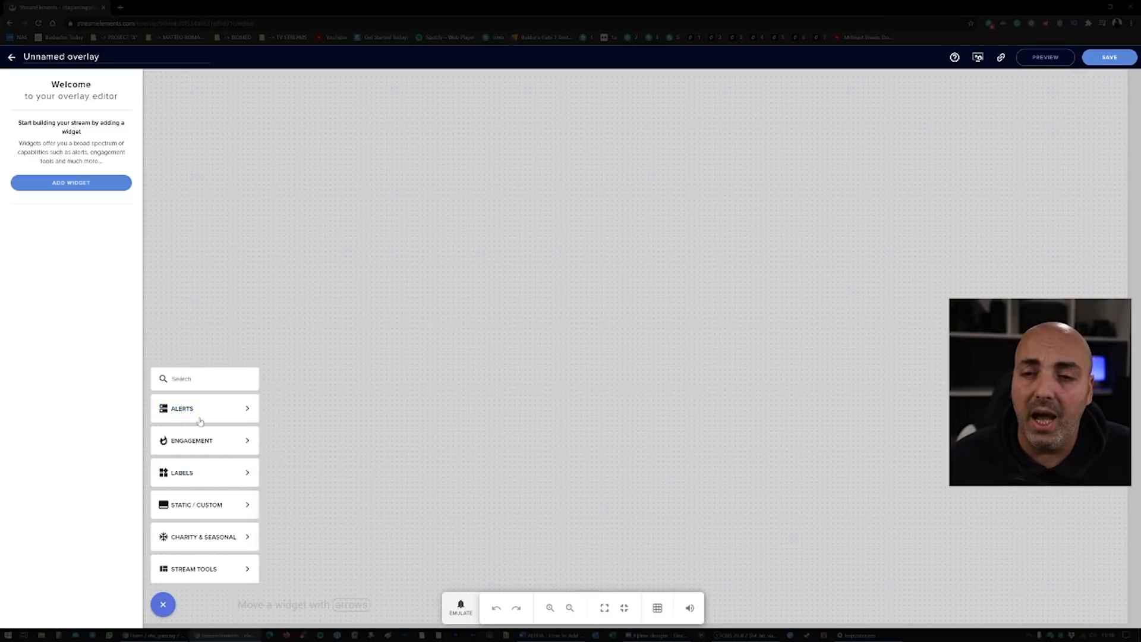
{"action": "left_click", "coordinate": [203, 407]}
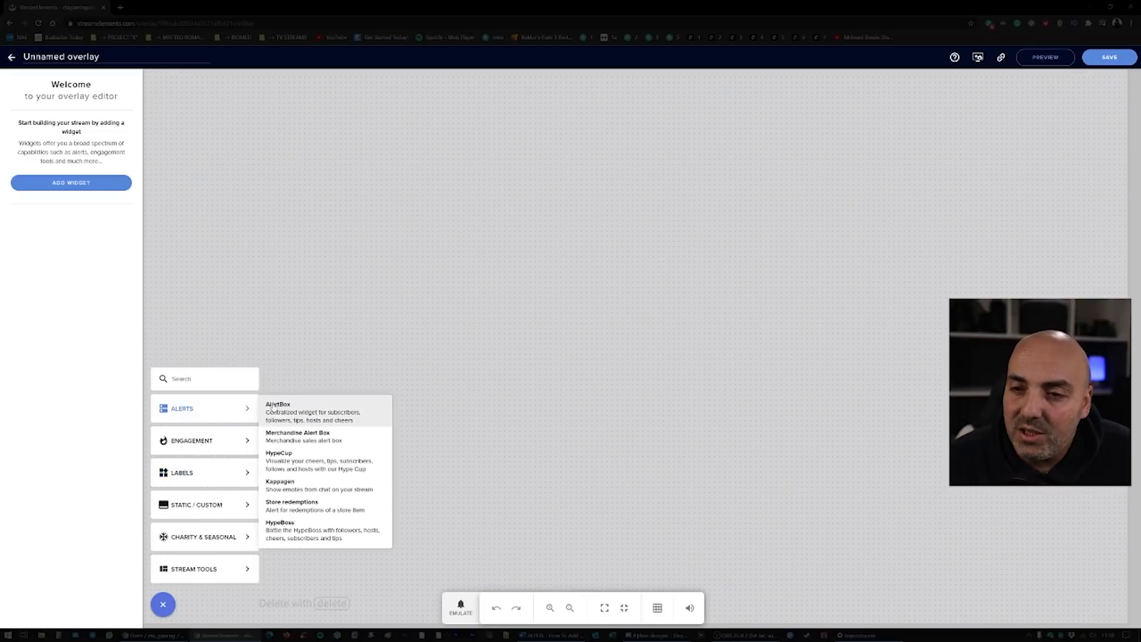
{"action": "left_click", "coordinate": [291, 411]}
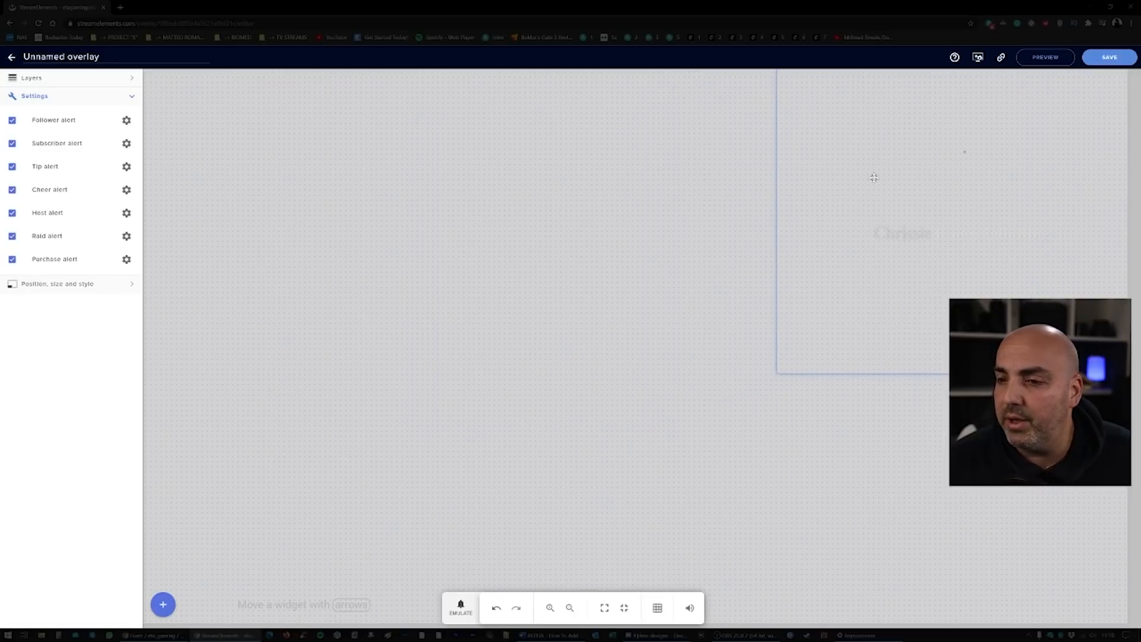
{"action": "left_click", "coordinate": [460, 608]}
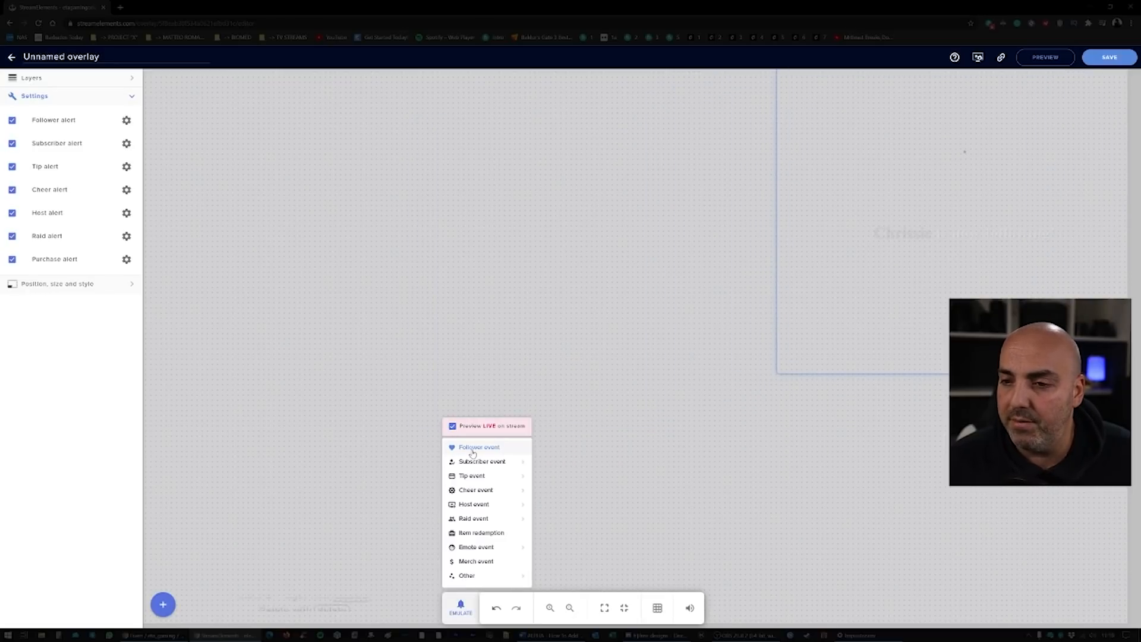
{"action": "left_click", "coordinate": [479, 447]}
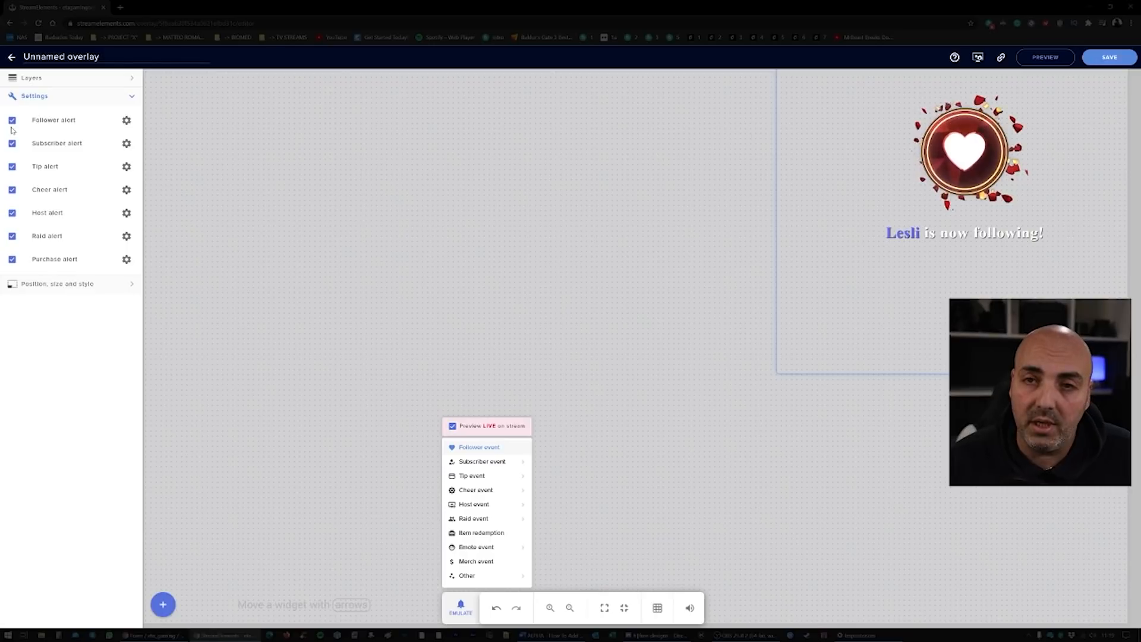
{"action": "mouse_move", "coordinate": [72, 136]}
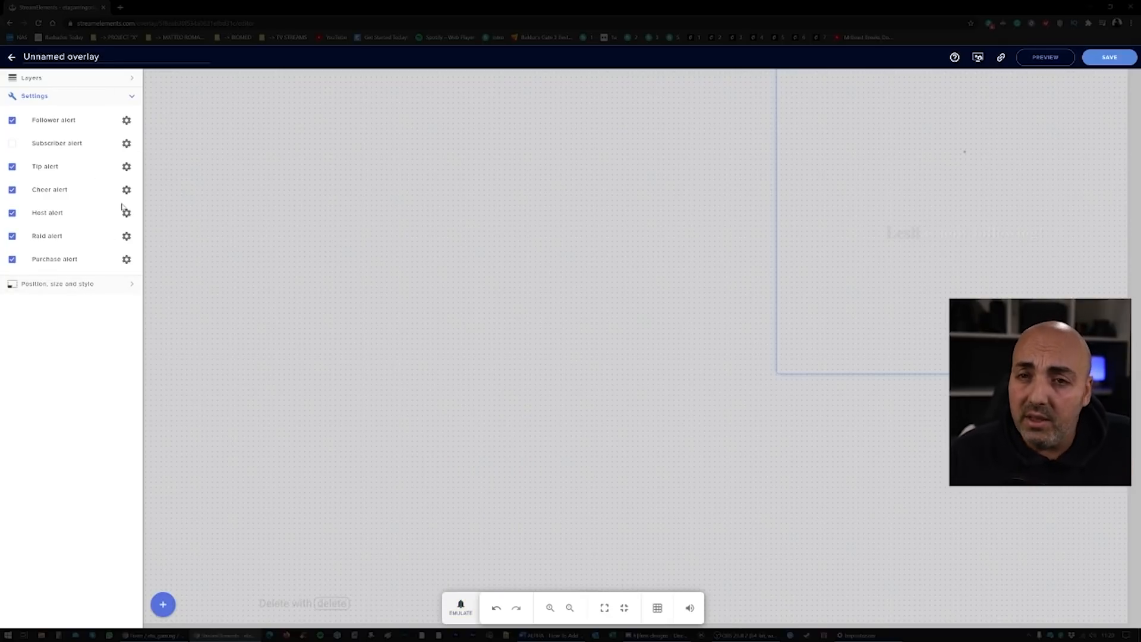
- Emulate another follower event, then add a second AlertBox widget to the left of the first
{"action": "left_click", "coordinate": [460, 607]}
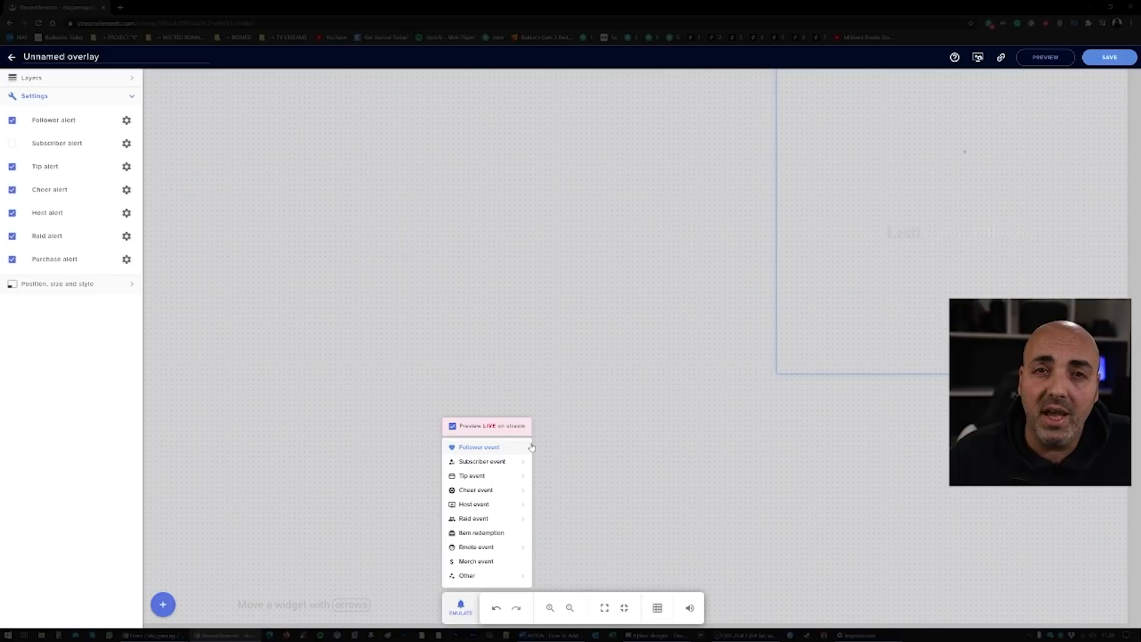
{"action": "mouse_move", "coordinate": [477, 454]}
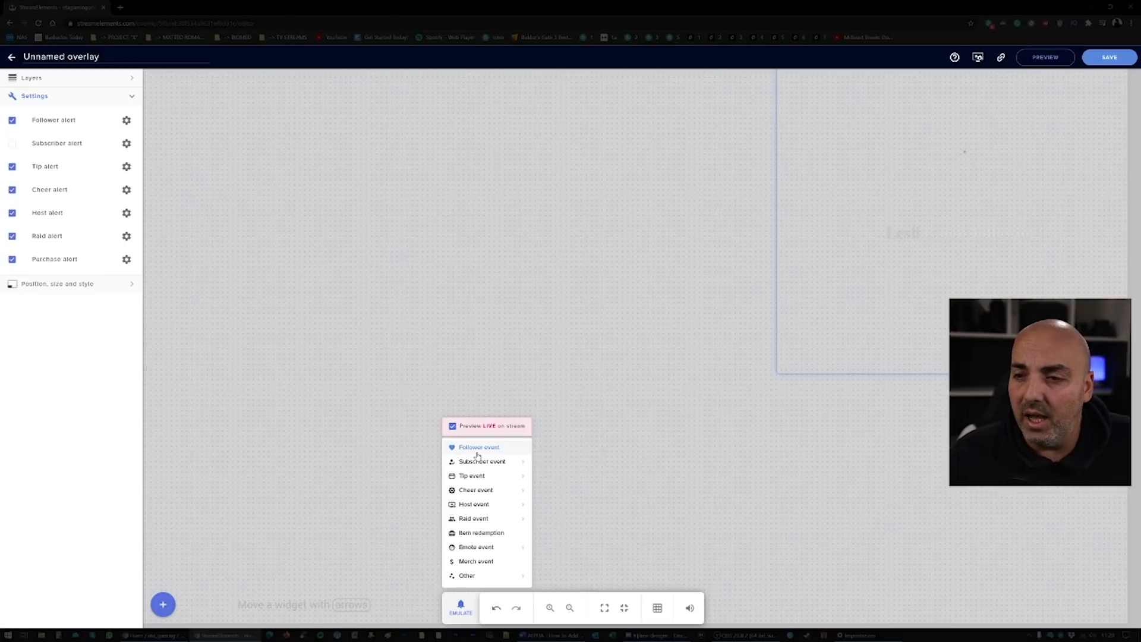
{"action": "left_click", "coordinate": [480, 447]}
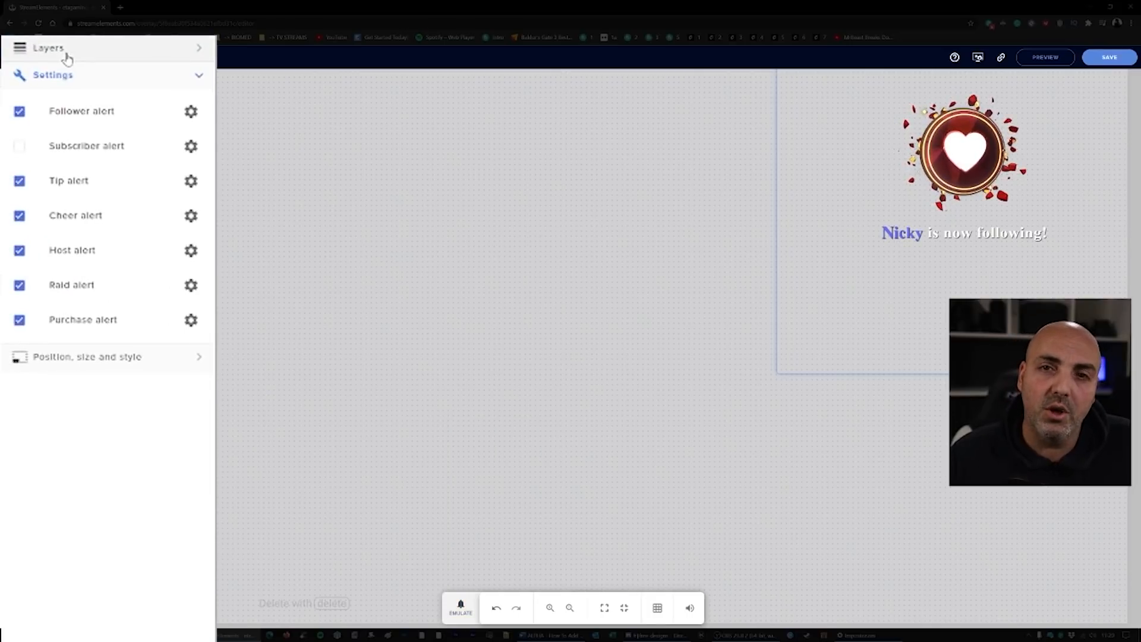
{"action": "left_click", "coordinate": [48, 48]}
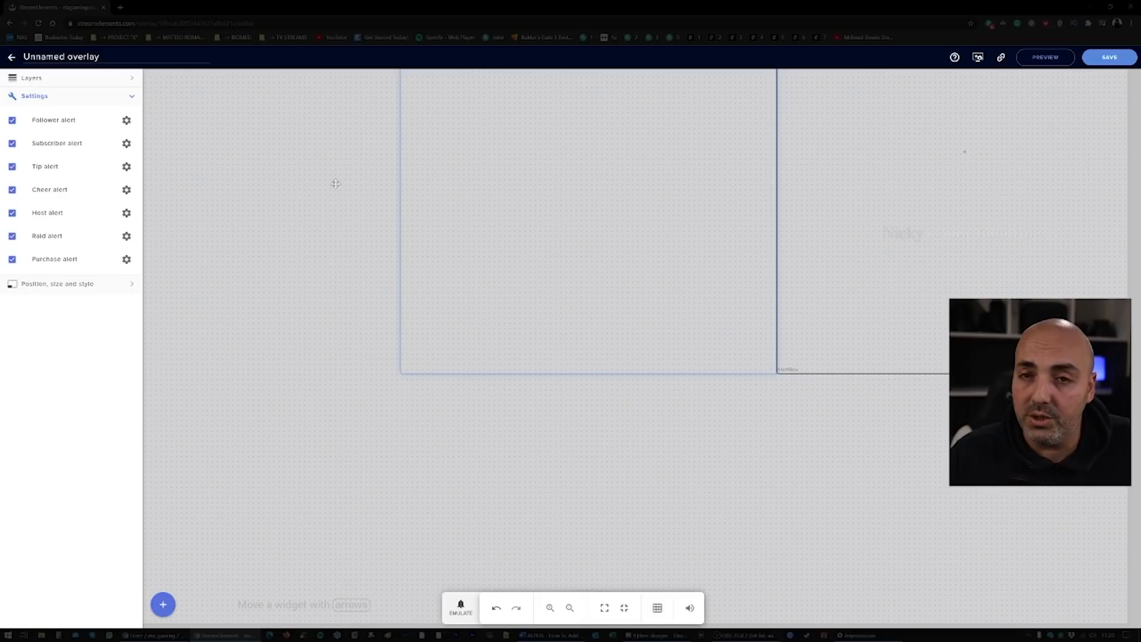
- Leave only subscriber alerts enabled on the new box and emulate test events on both boxes
{"action": "left_click", "coordinate": [12, 120]}
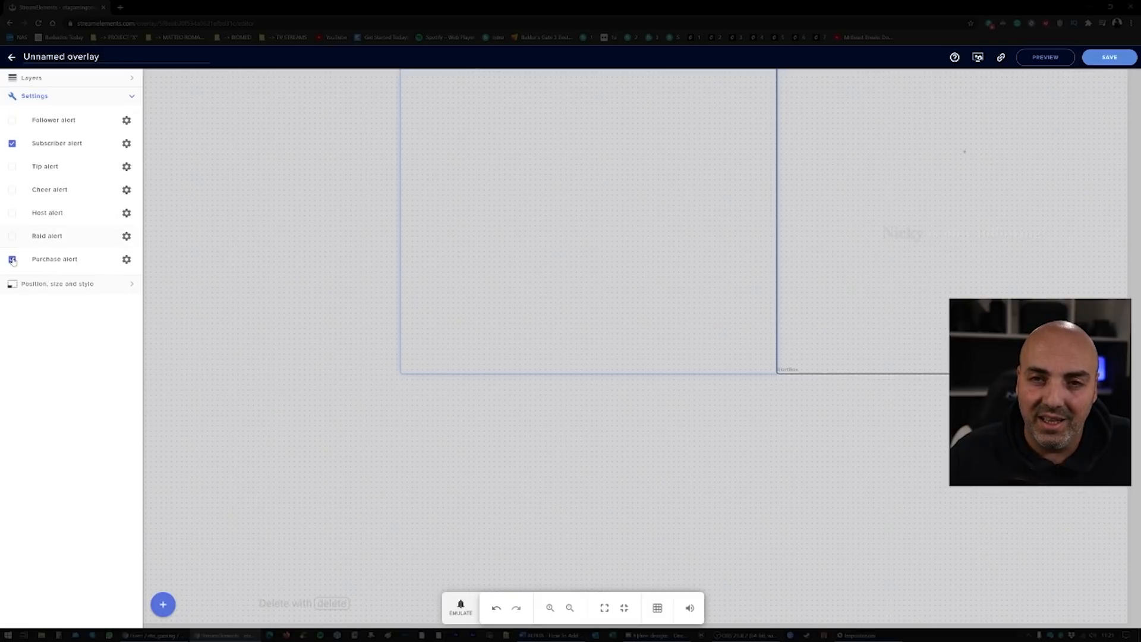
{"action": "left_click", "coordinate": [12, 259]}
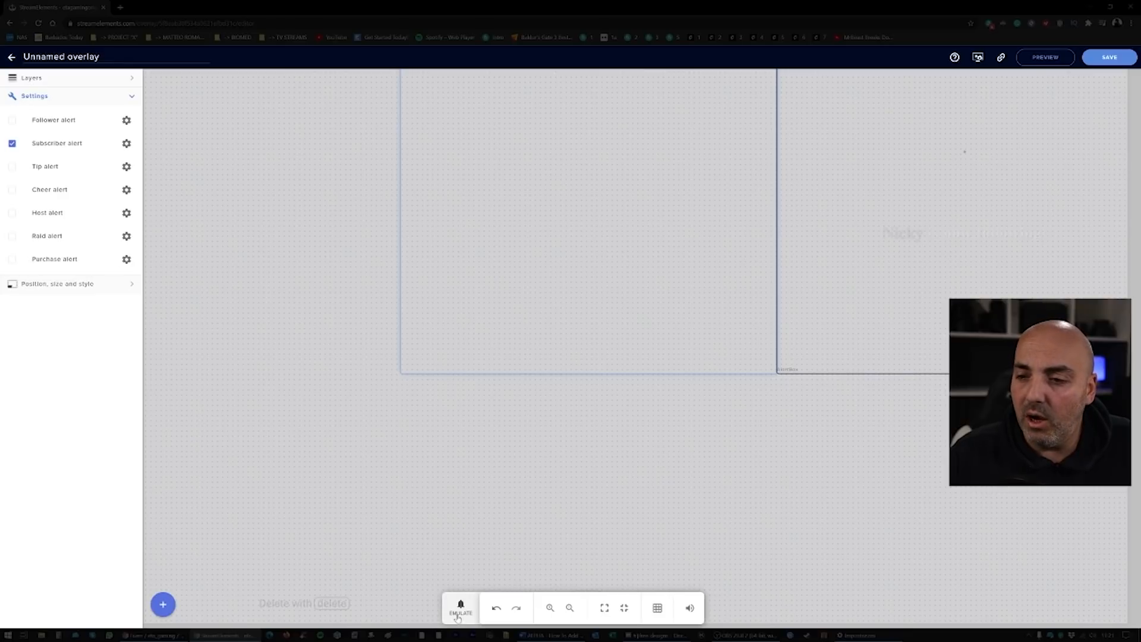
{"action": "left_click", "coordinate": [460, 608]}
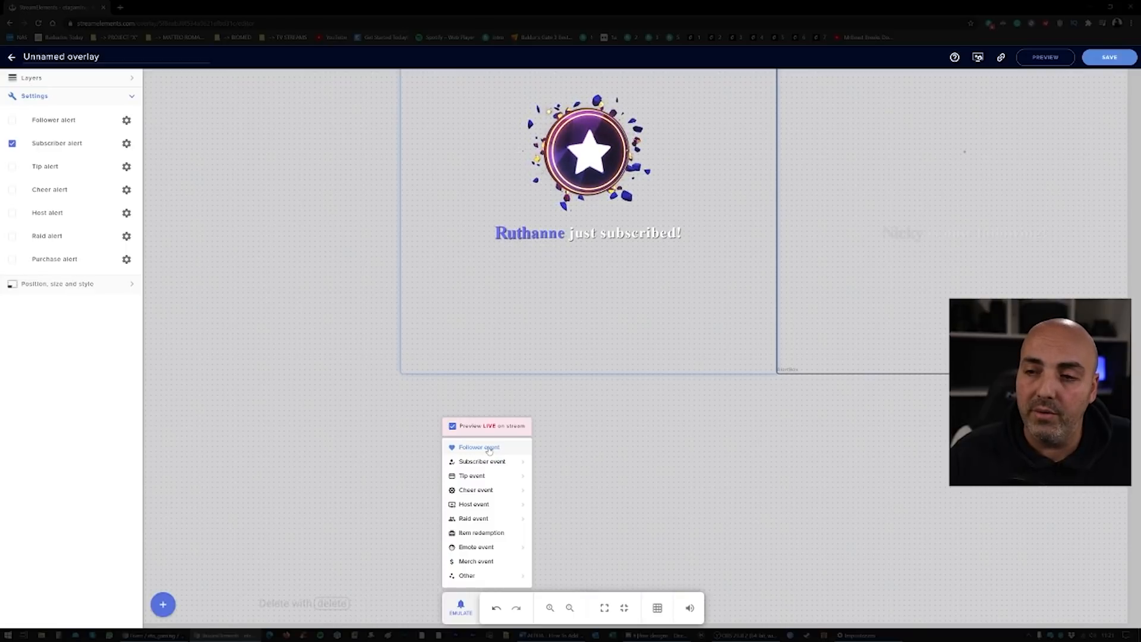
{"action": "mouse_move", "coordinate": [356, 462]}
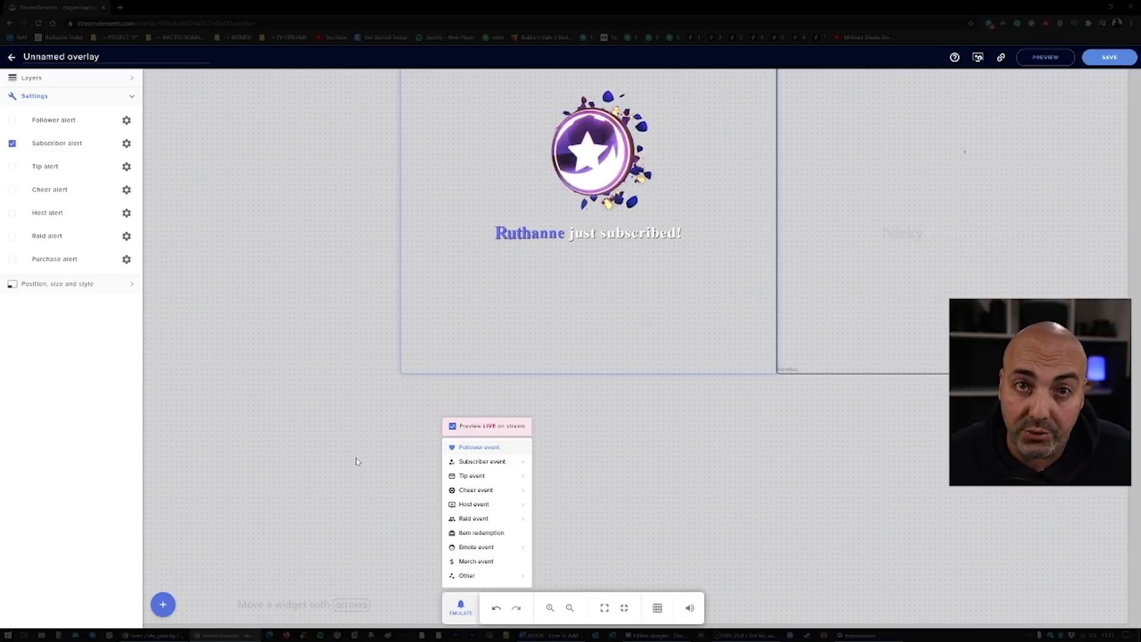
{"action": "left_click", "coordinate": [479, 447]}
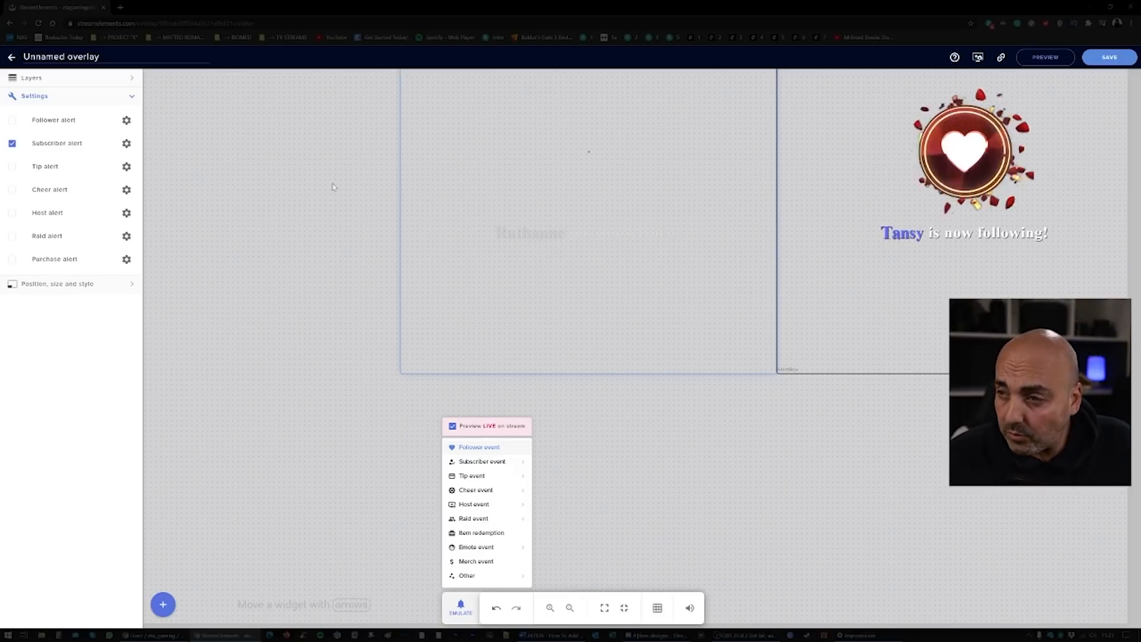
{"action": "left_click", "coordinate": [479, 447]}
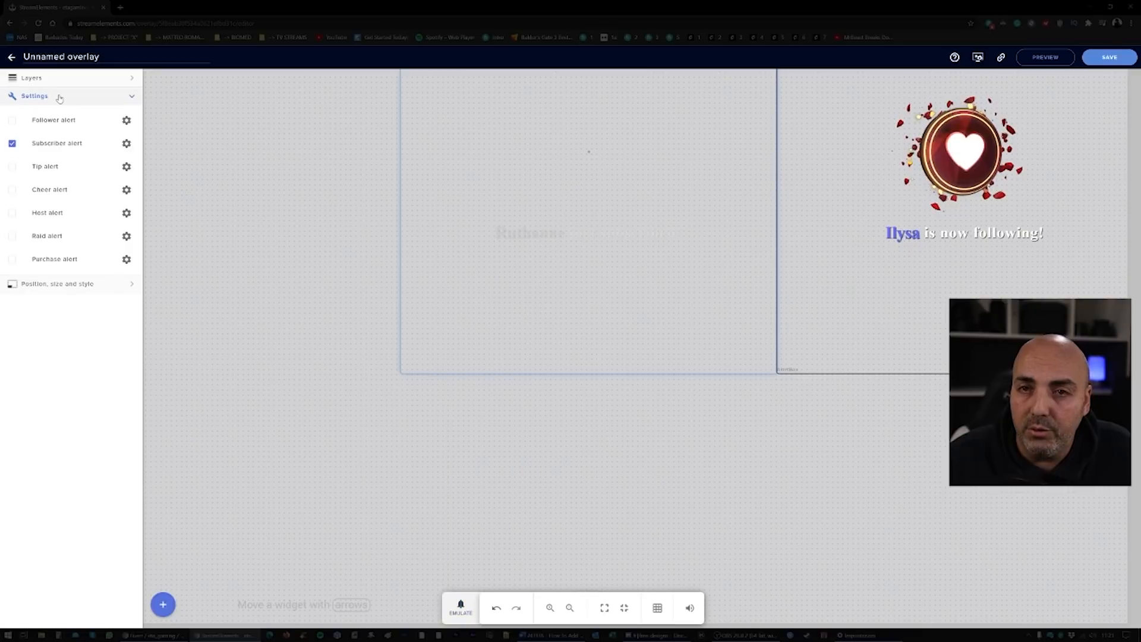
- Reach the follower alert's advanced settings in AlertBox 1 to edit its message and custom CSS
{"action": "left_click", "coordinate": [31, 77]}
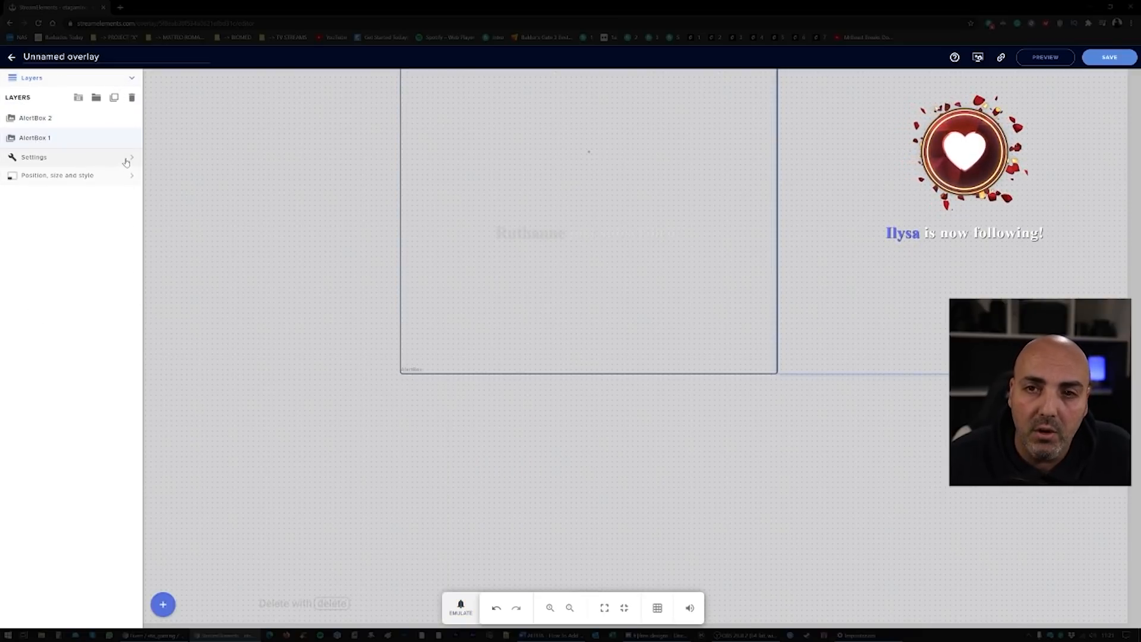
{"action": "left_click", "coordinate": [35, 157]}
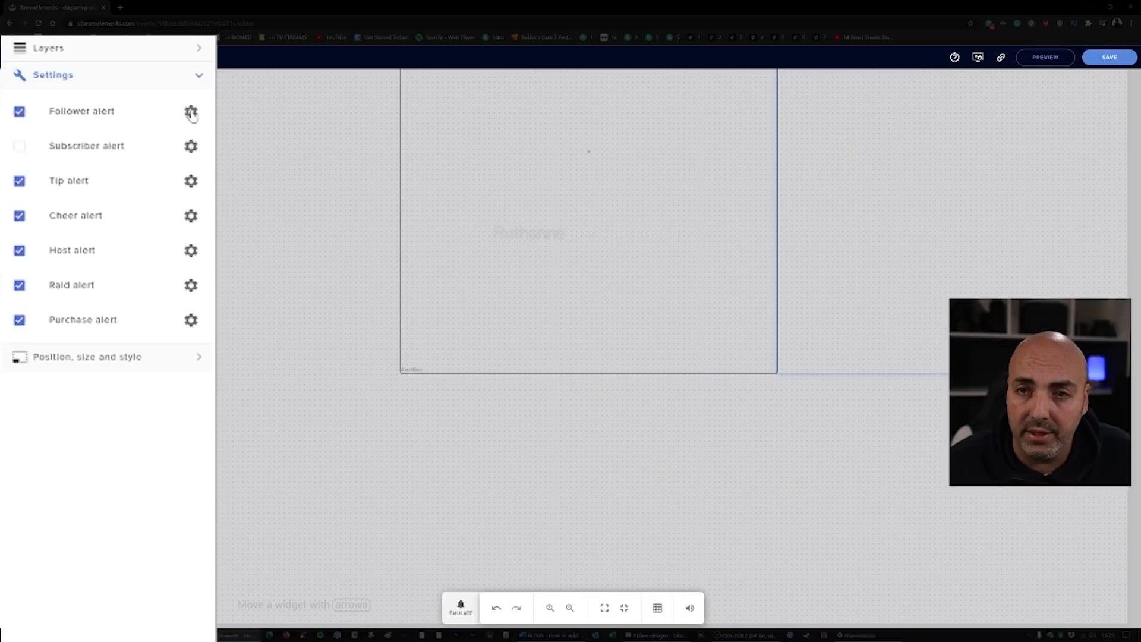
{"action": "left_click", "coordinate": [190, 113]}
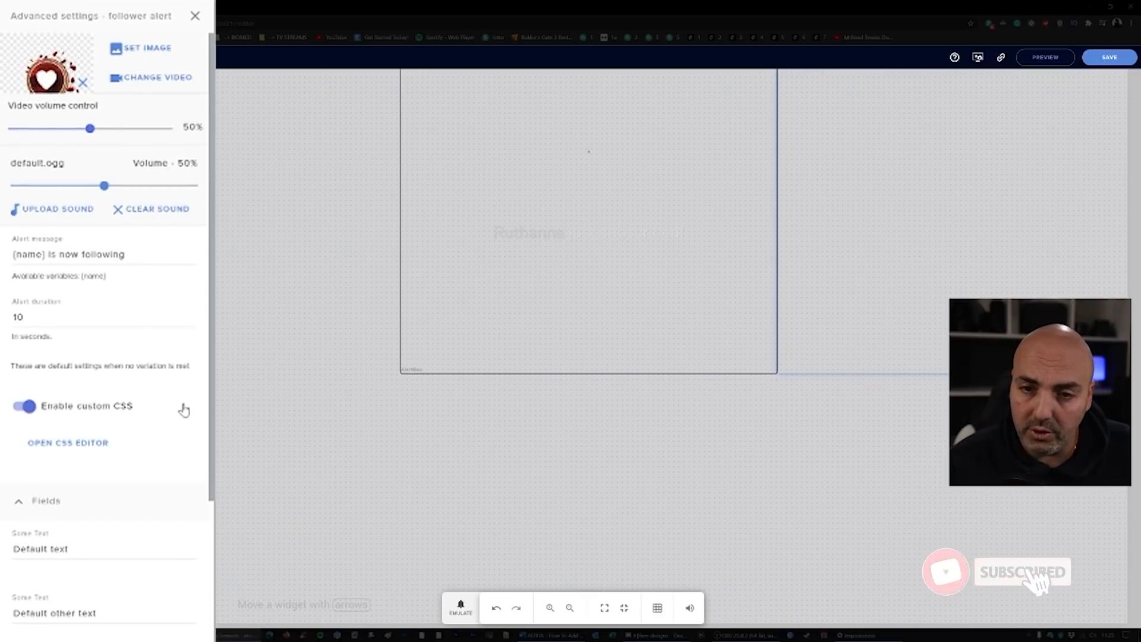
{"action": "scroll", "scroll_direction": "down", "scroll_amount": 3}
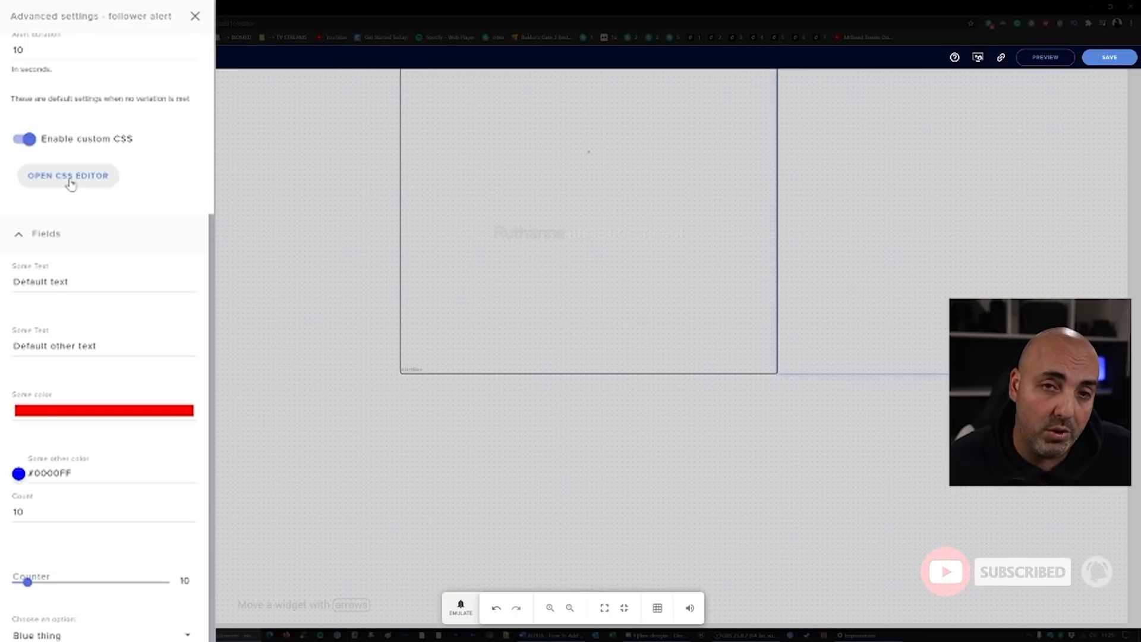
{"action": "mouse_move", "coordinate": [144, 155]}
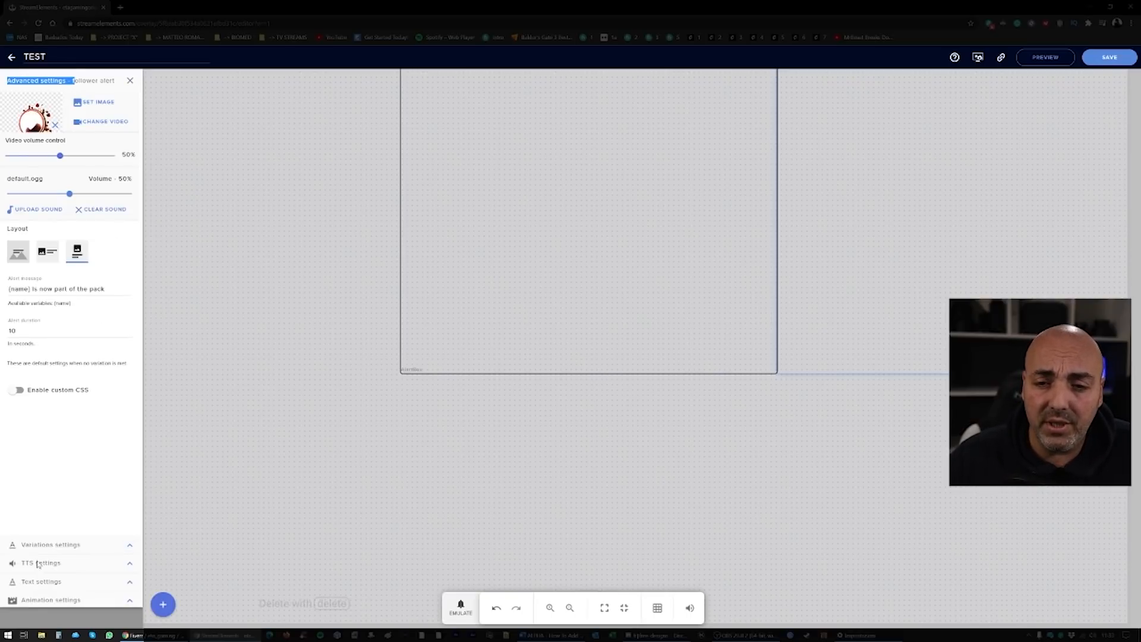
- Enable a custom font for the follower alert text, choose Zilla Slab Highlight, and preview it
{"action": "left_click", "coordinate": [42, 581]}
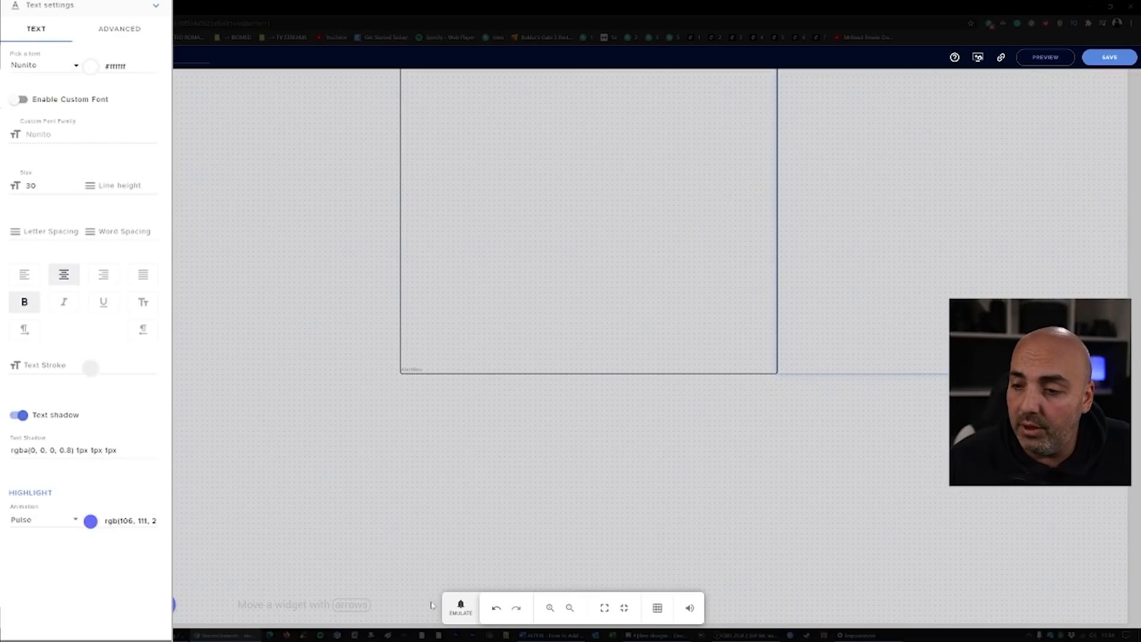
{"action": "left_click", "coordinate": [460, 608]}
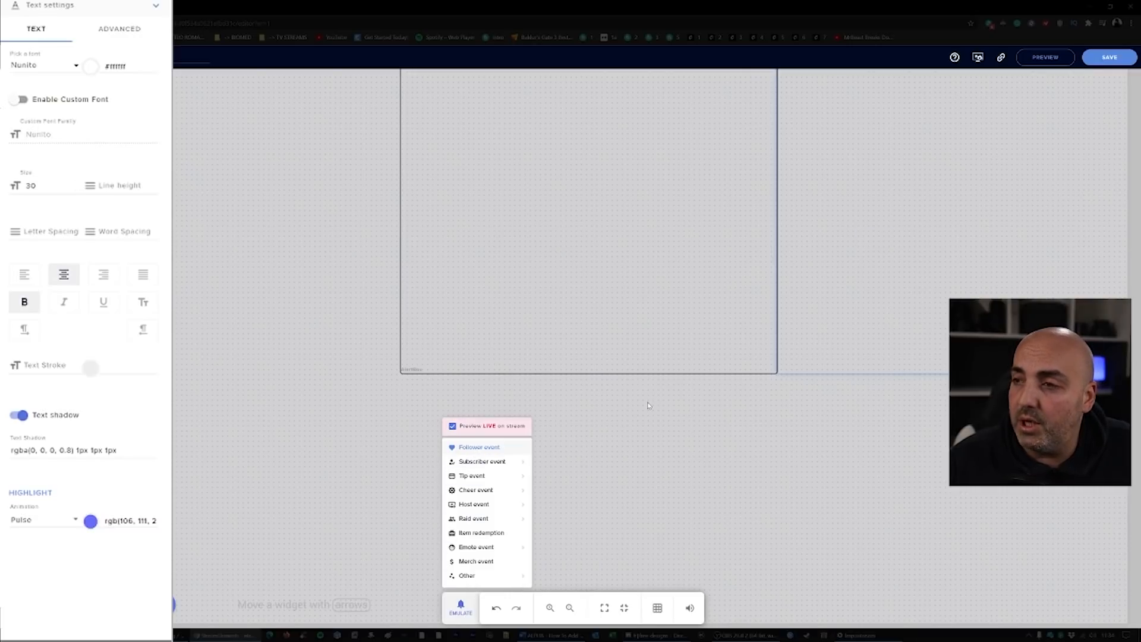
{"action": "left_click", "coordinate": [479, 447]}
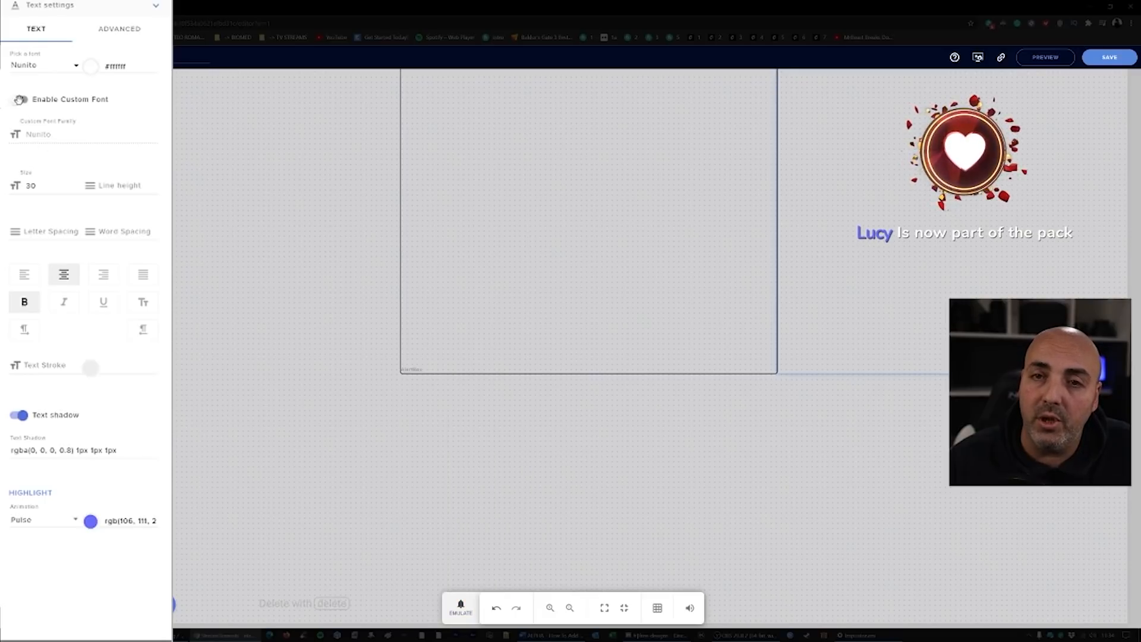
{"action": "left_click", "coordinate": [19, 99]}
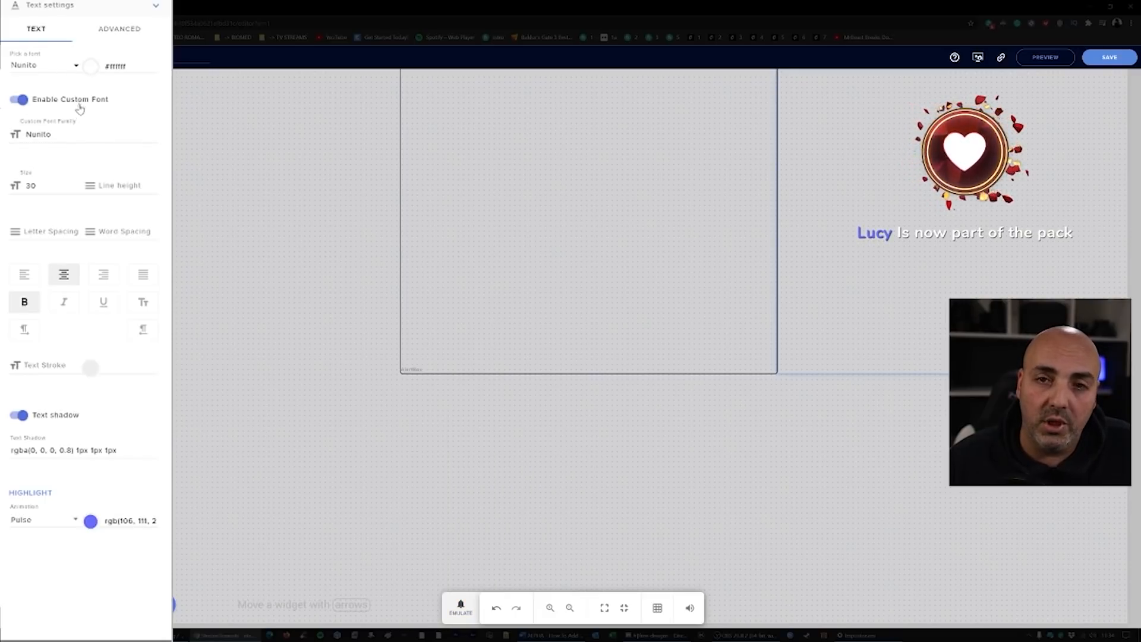
{"action": "left_click", "coordinate": [46, 66]}
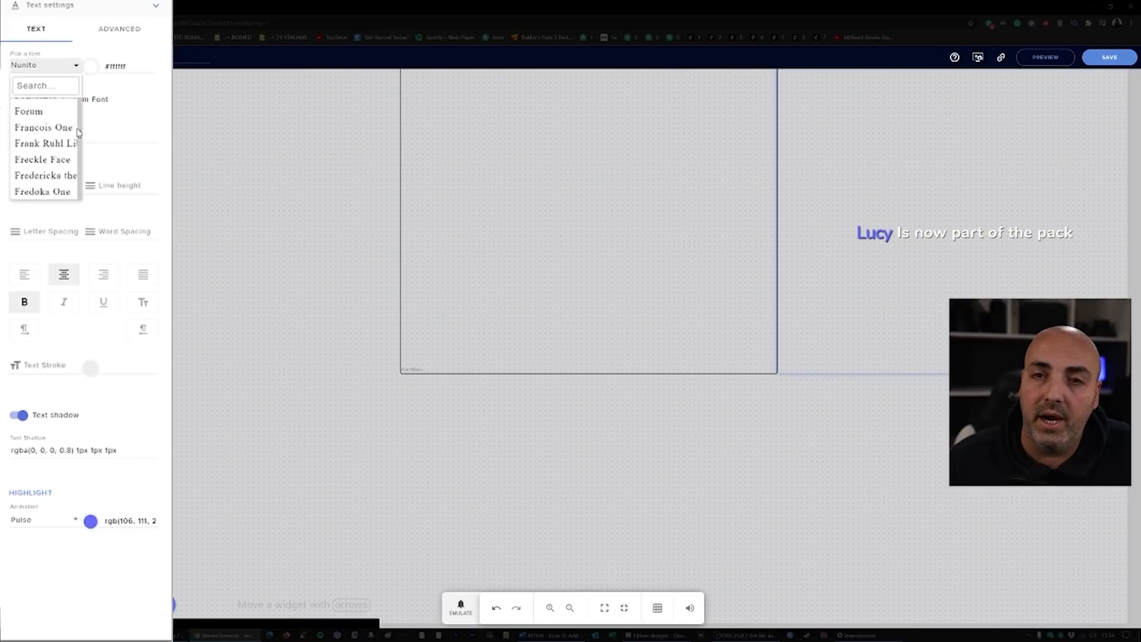
{"action": "scroll", "scroll_direction": "down", "scroll_amount": 3}
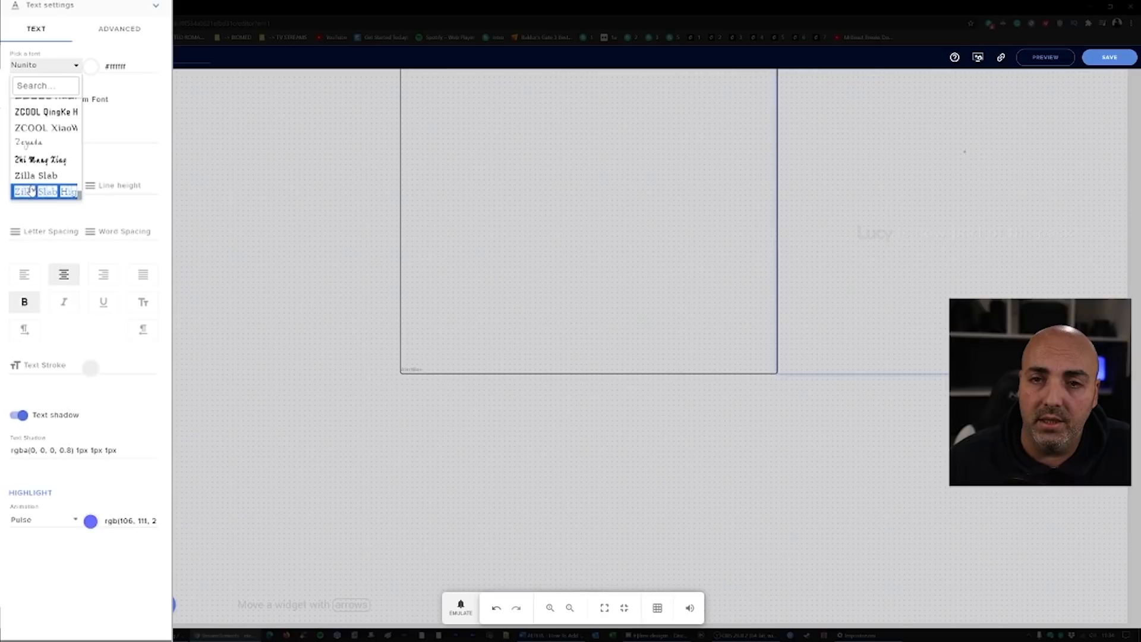
{"action": "left_click", "coordinate": [44, 191]}
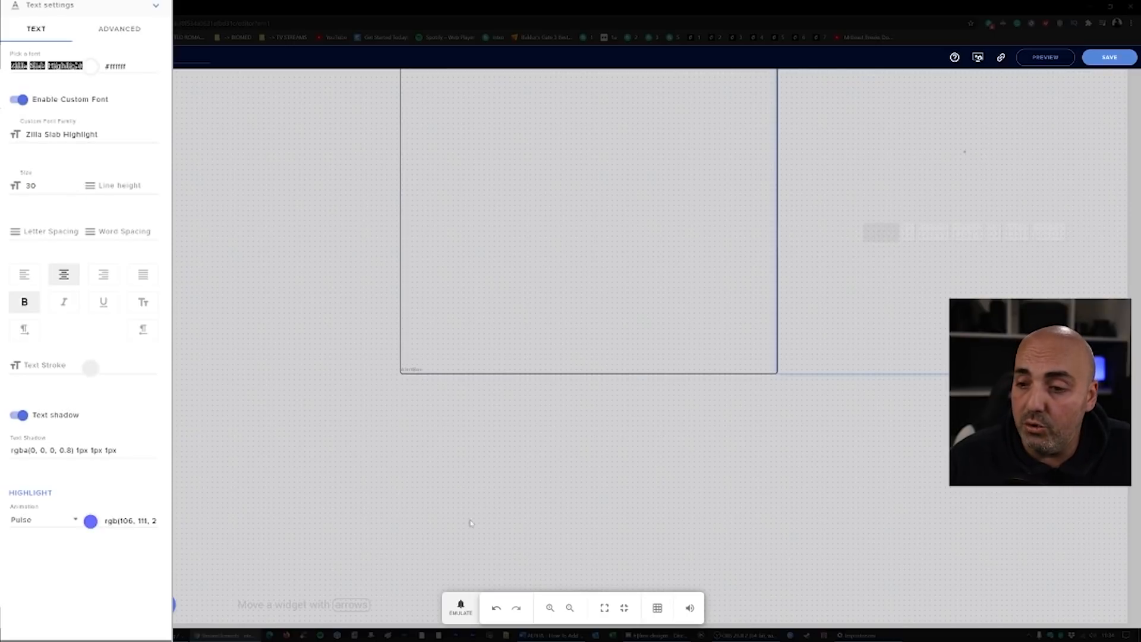
{"action": "left_click", "coordinate": [460, 608]}
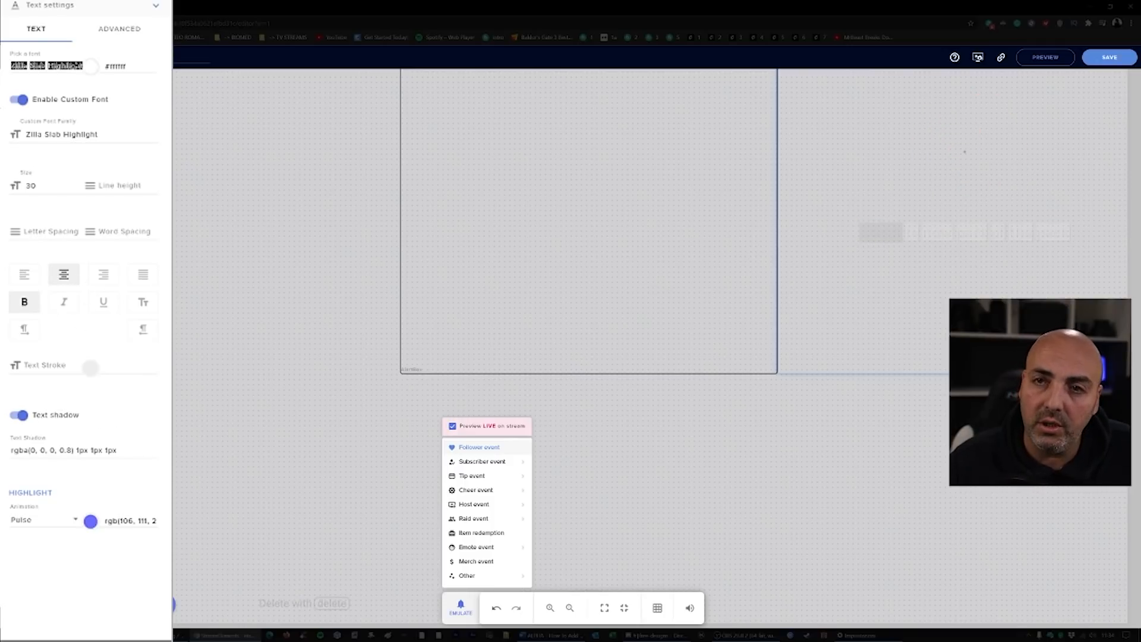
{"action": "left_click", "coordinate": [479, 447]}
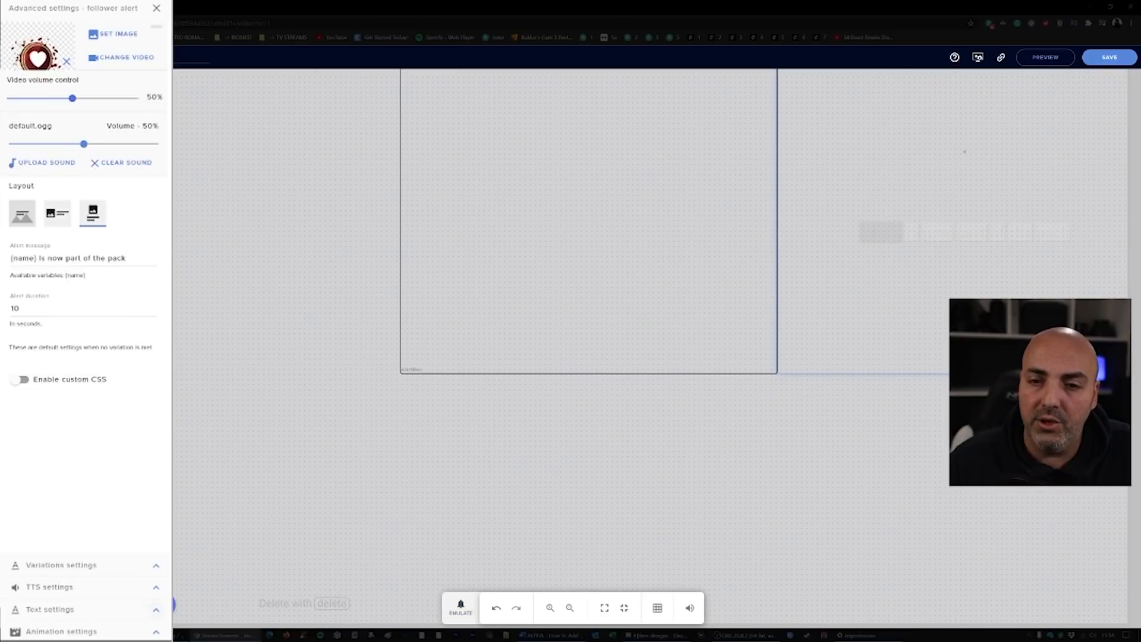
- Replace the follower alert video with a dark banner video from the library and preview a follower event
{"action": "left_click", "coordinate": [61, 632]}
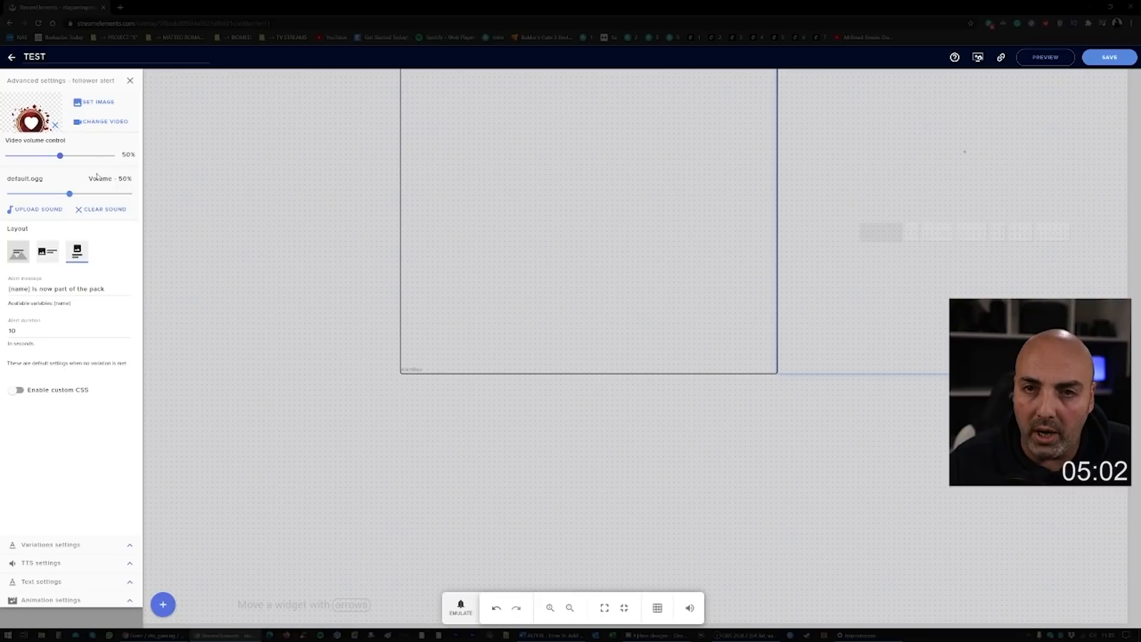
{"action": "left_click", "coordinate": [105, 122]}
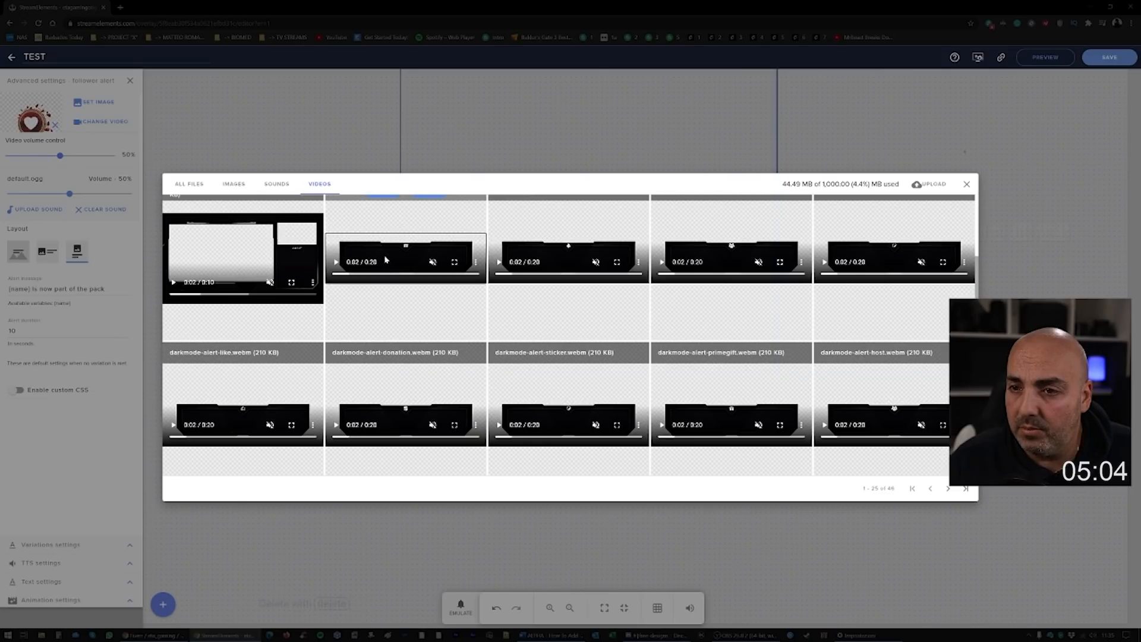
{"action": "left_click", "coordinate": [966, 183]}
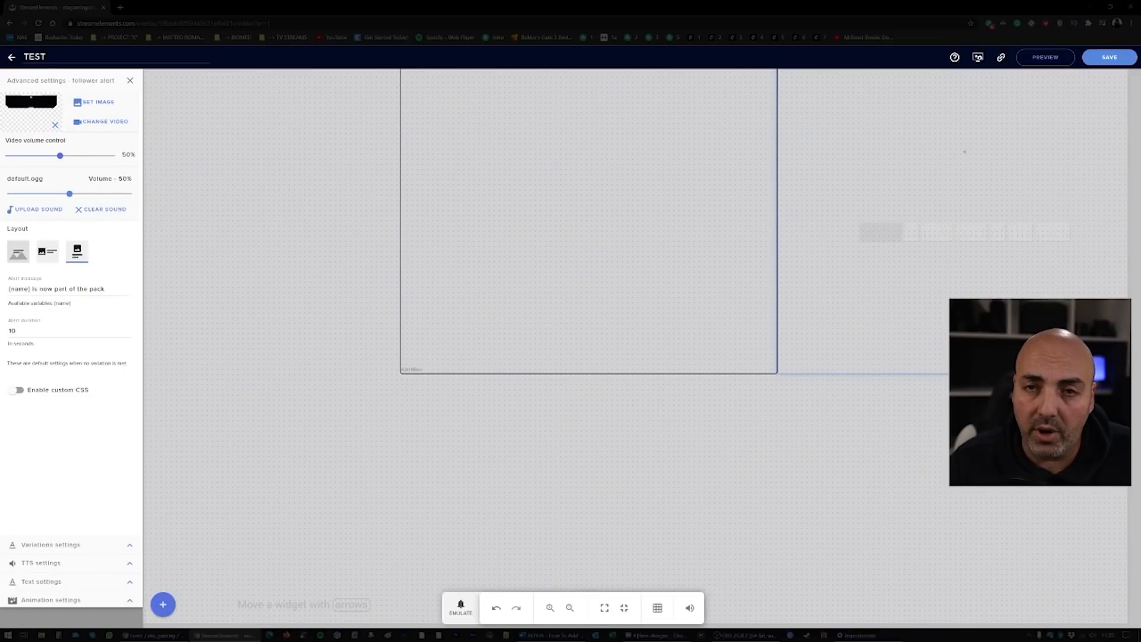
{"action": "left_click", "coordinate": [460, 607]}
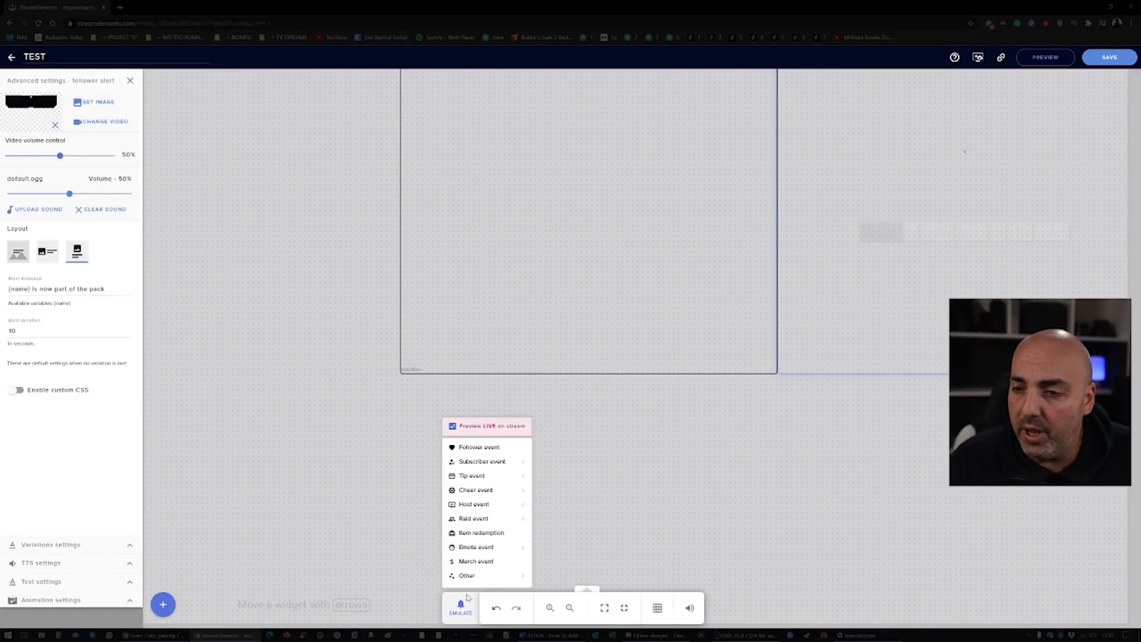
{"action": "left_click", "coordinate": [479, 446]}
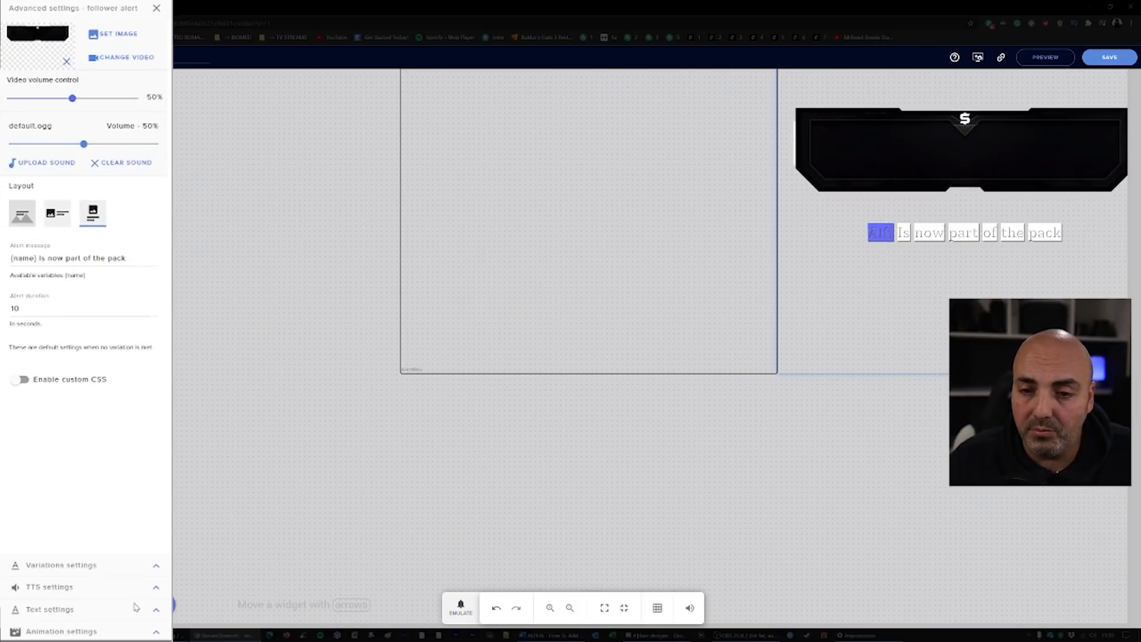
- Set the follower alert text's Margin Top to -250 then -210 in Advanced text settings, previewing each time
{"action": "left_click", "coordinate": [50, 609]}
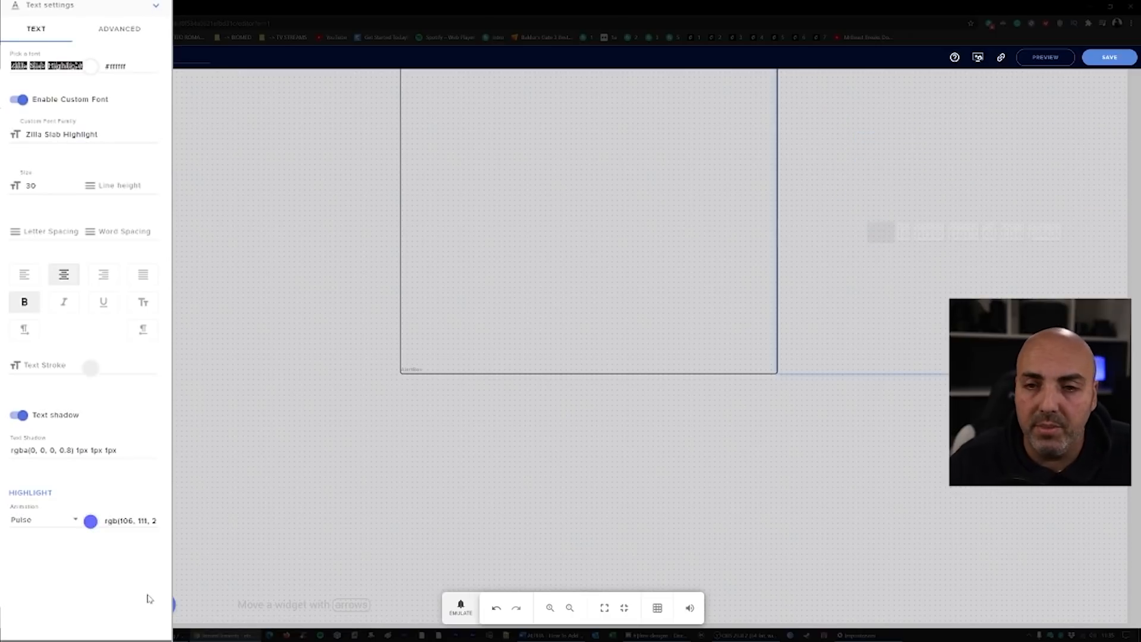
{"action": "left_click", "coordinate": [149, 79]}
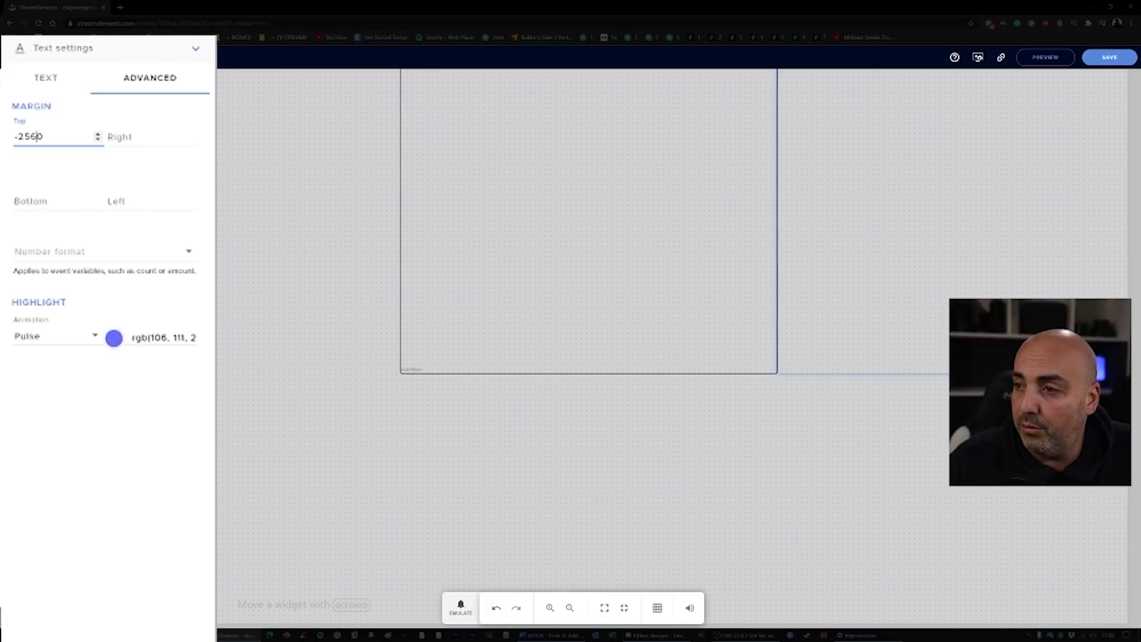
{"action": "type", "text": "-250"}
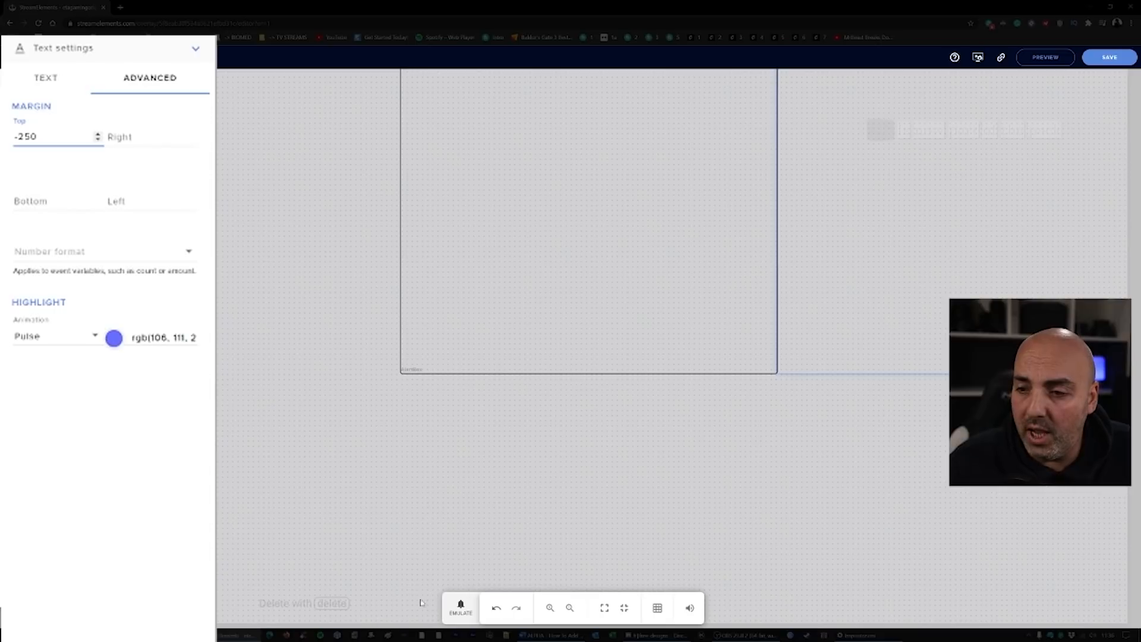
{"action": "left_click", "coordinate": [460, 608]}
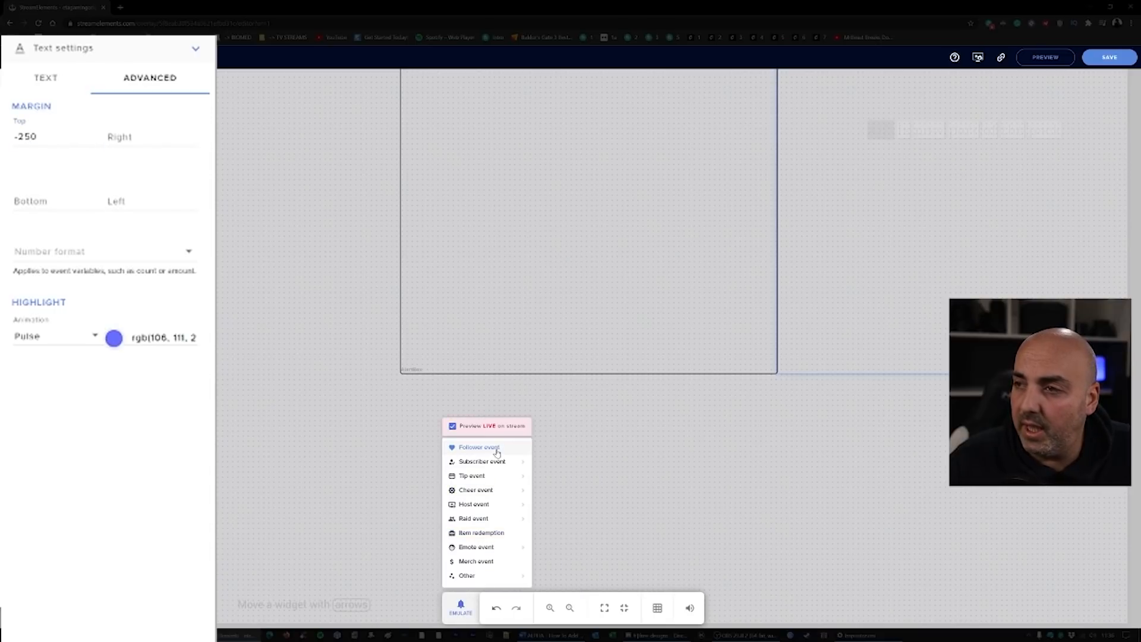
{"action": "left_click", "coordinate": [479, 447]}
{"action": "type", "text": "-210"}
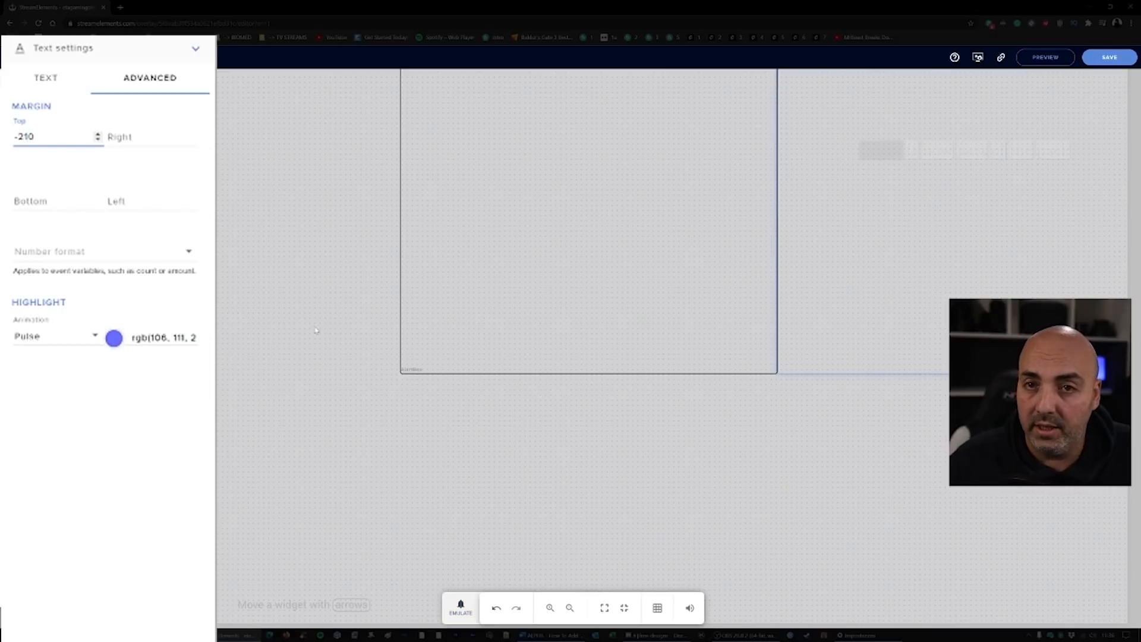
{"action": "left_click", "coordinate": [461, 608]}
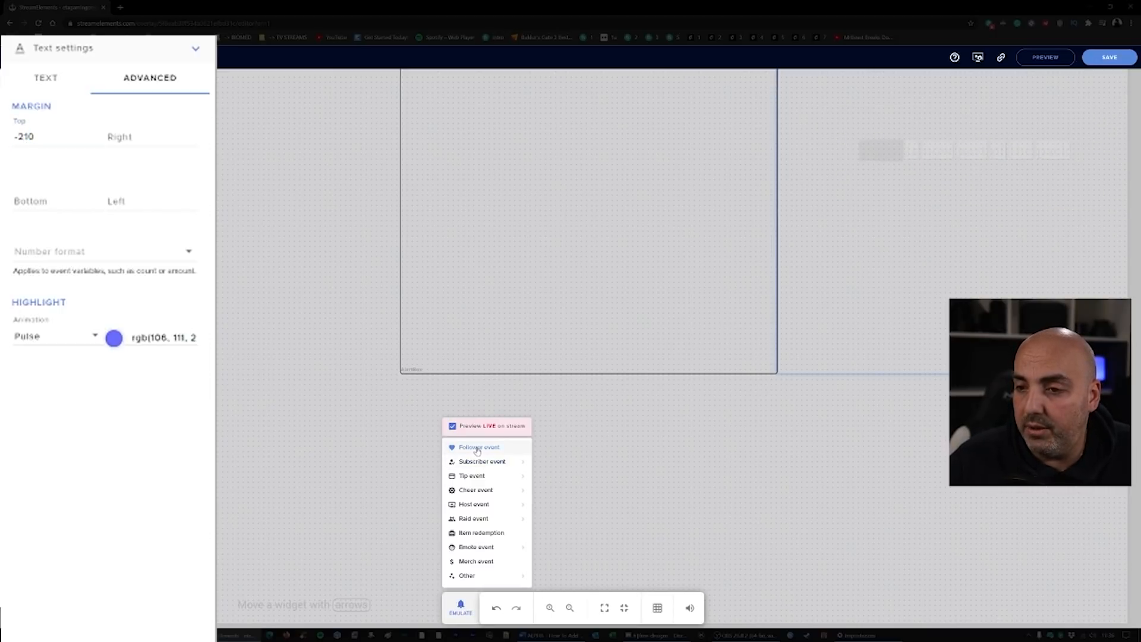
{"action": "left_click", "coordinate": [479, 447]}
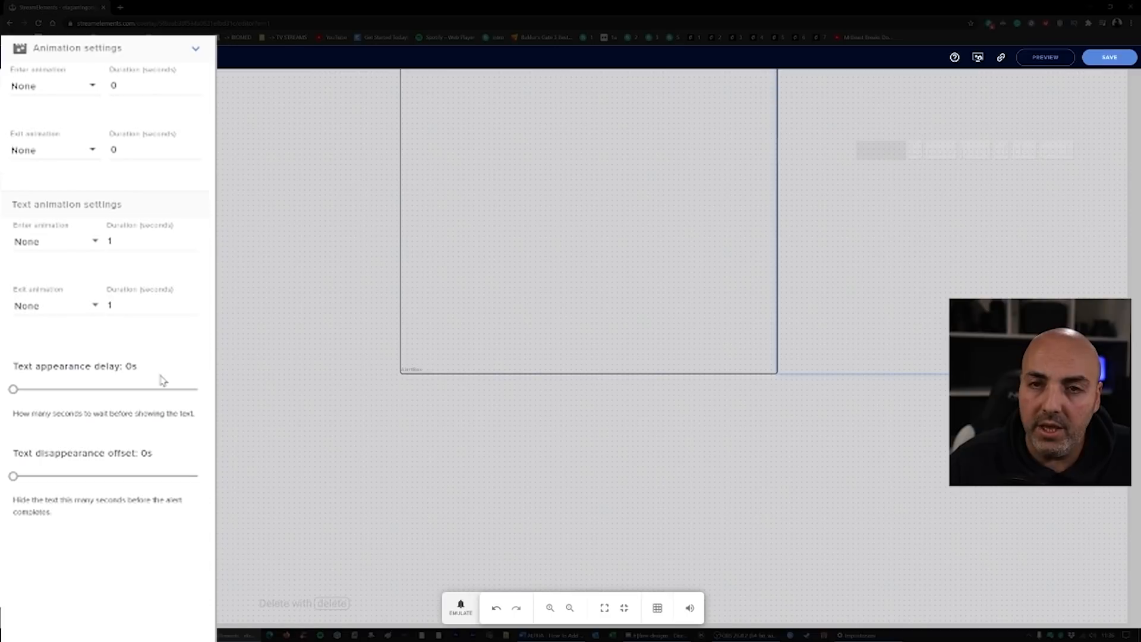
{"action": "mouse_move", "coordinate": [37, 385]}
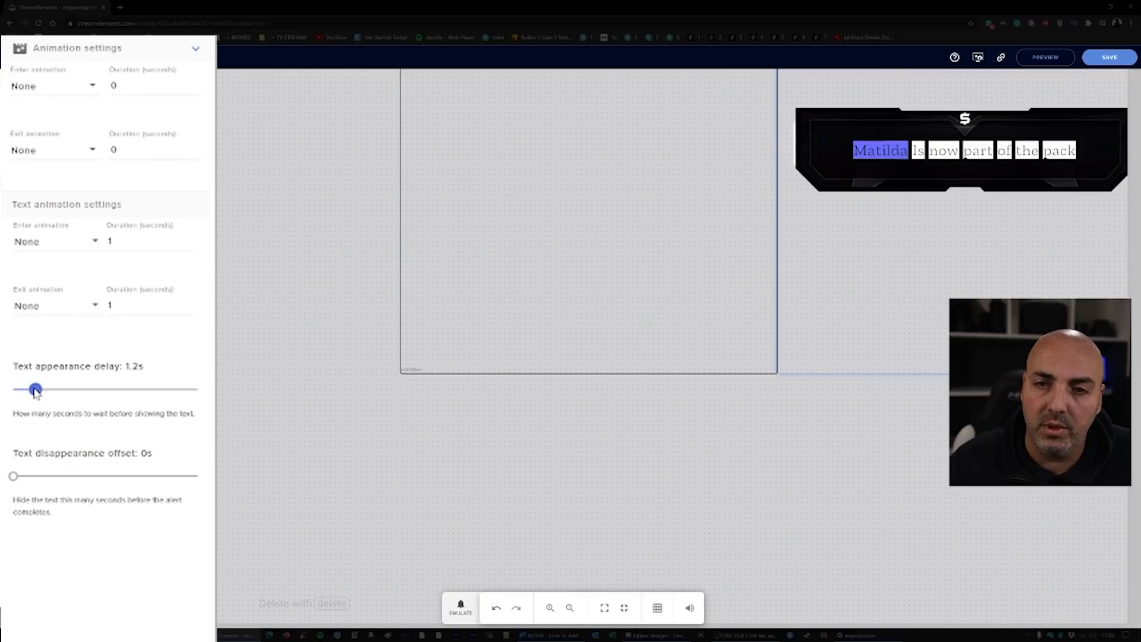
- Return to the alert box's list of alert types after setting the text appearance delay
{"action": "left_click", "coordinate": [460, 608]}
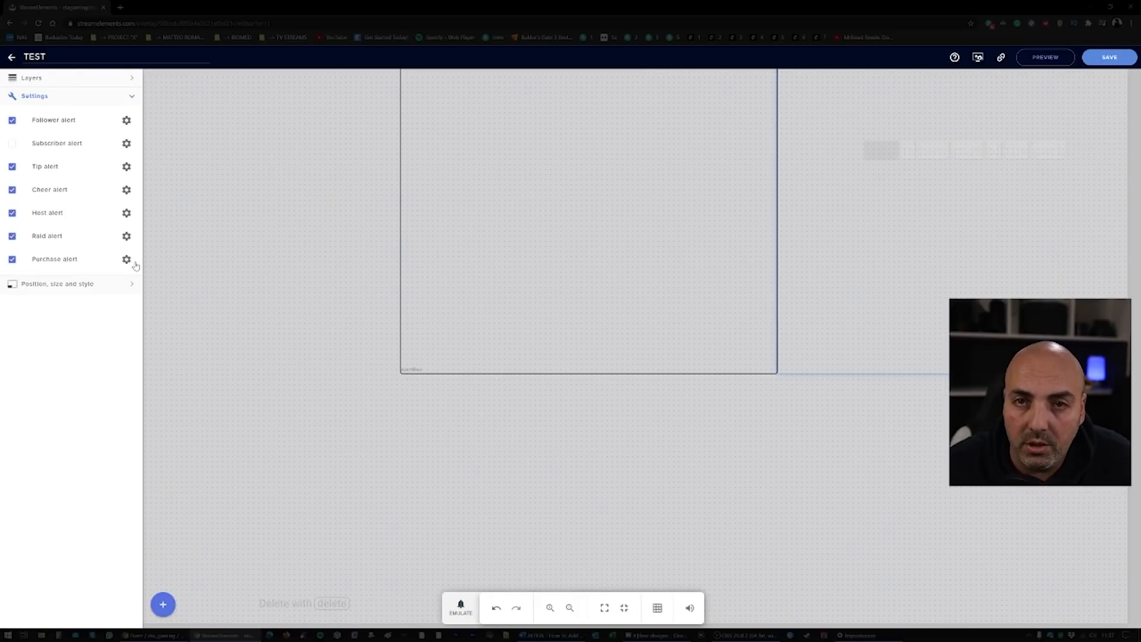
- Add a Labels > Subscribers > Latest new subscriber label widget to the overlay from the Layers panel
{"action": "left_click", "coordinate": [31, 78]}
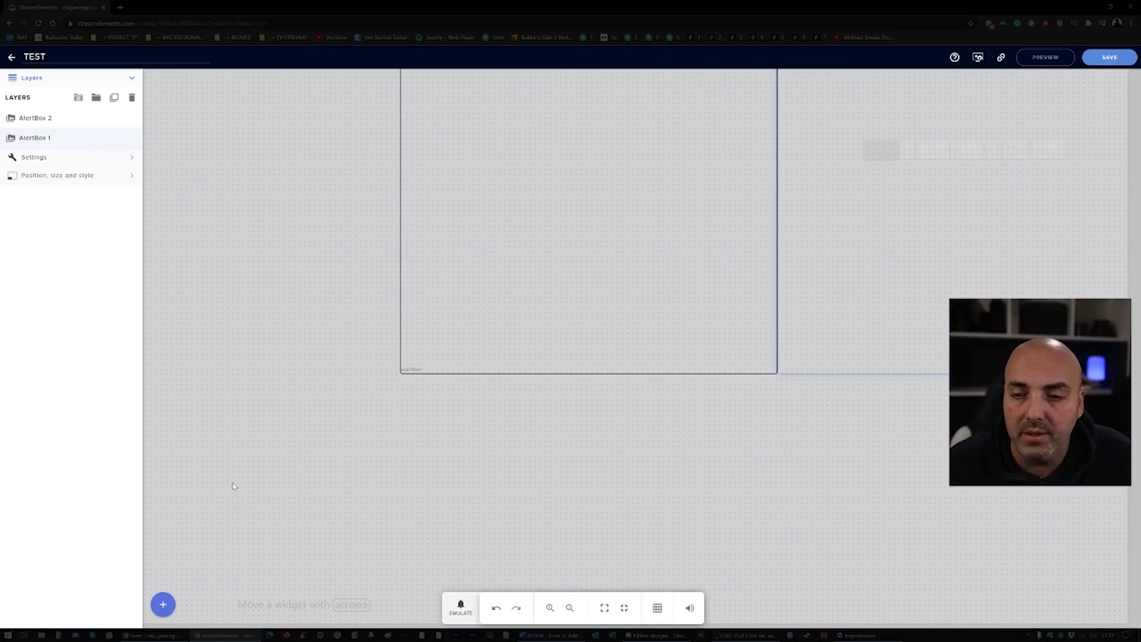
{"action": "left_click", "coordinate": [162, 604]}
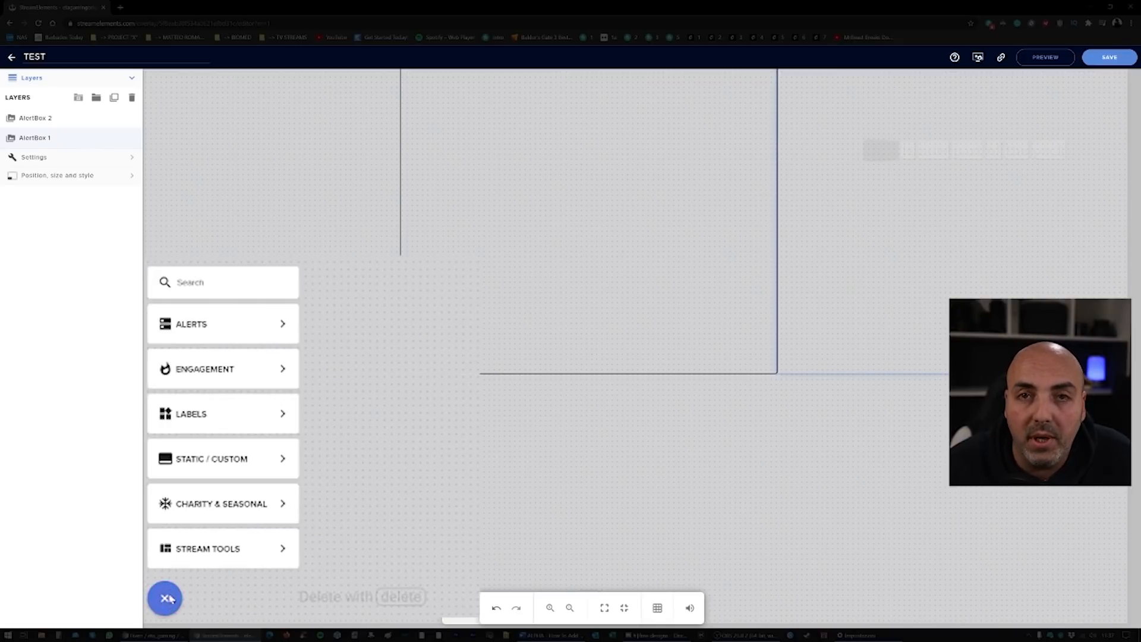
{"action": "left_click", "coordinate": [191, 323]}
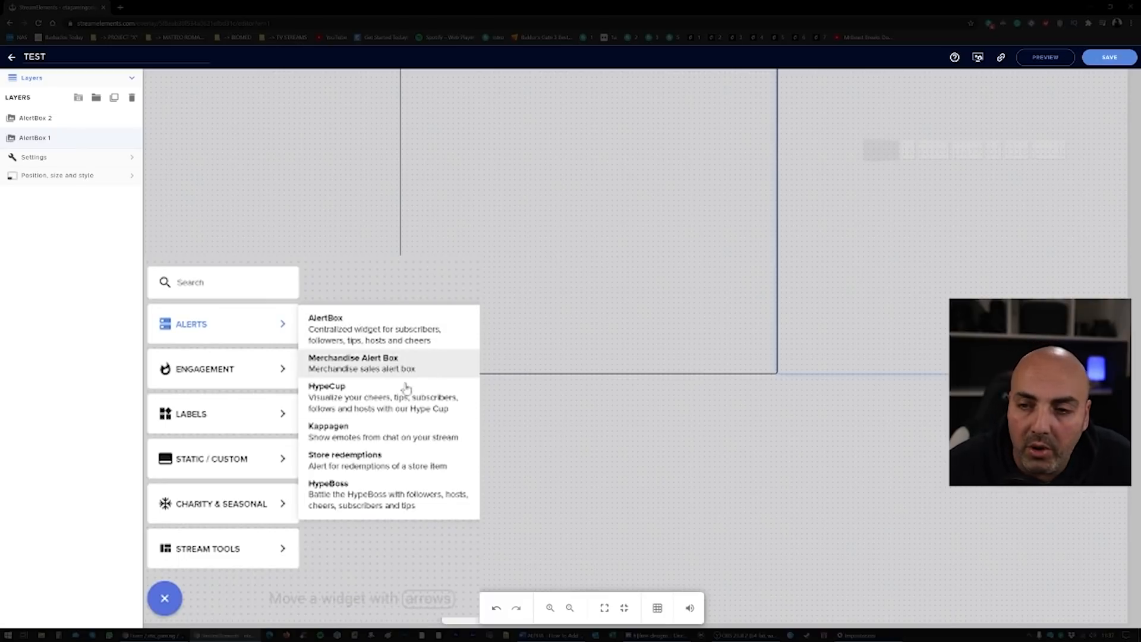
{"action": "mouse_move", "coordinate": [420, 442]}
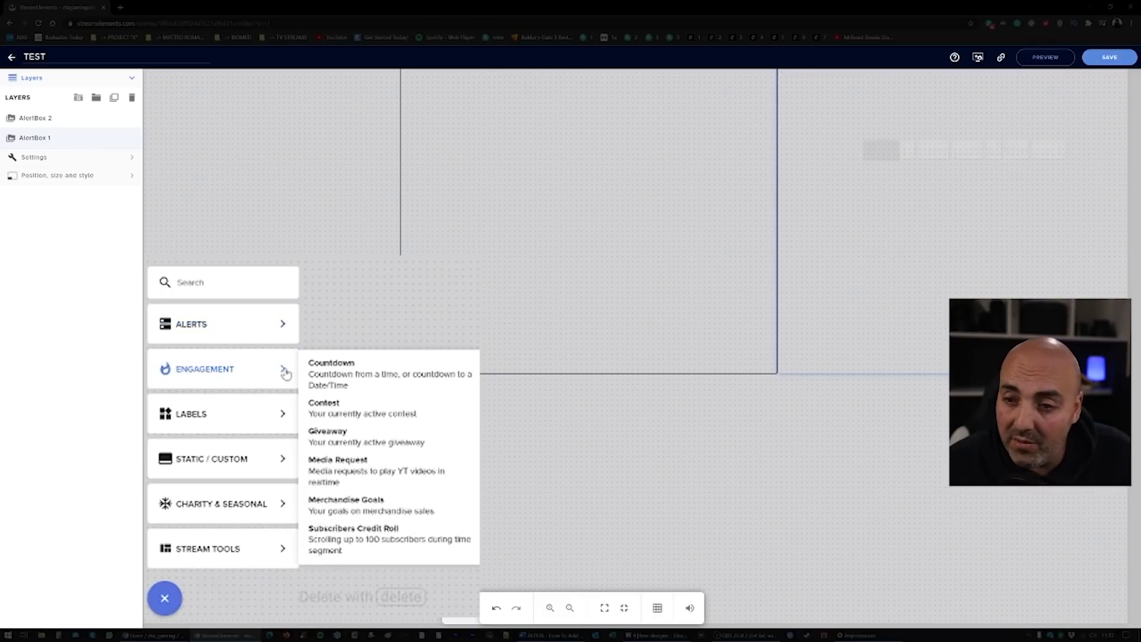
{"action": "mouse_move", "coordinate": [301, 452]}
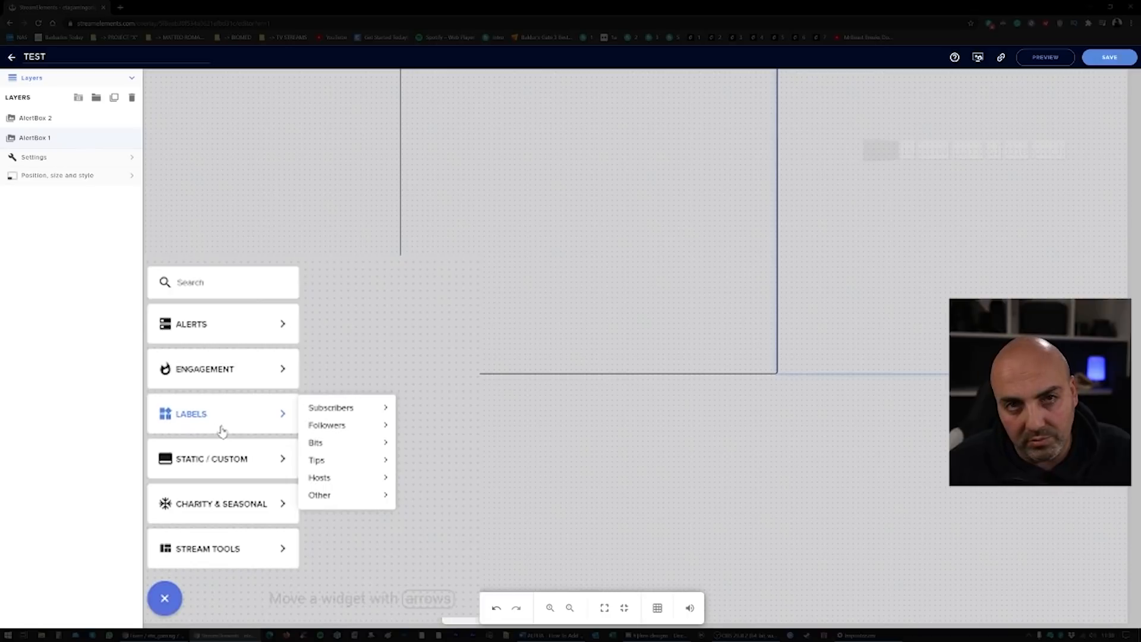
{"action": "mouse_move", "coordinate": [324, 423]}
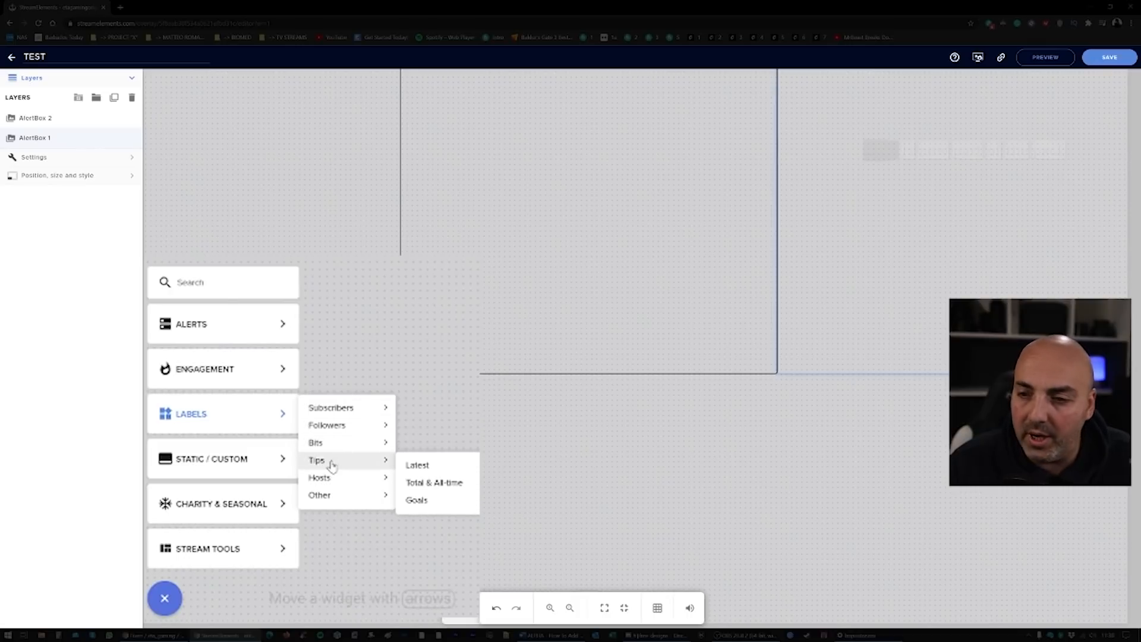
{"action": "mouse_move", "coordinate": [332, 407]}
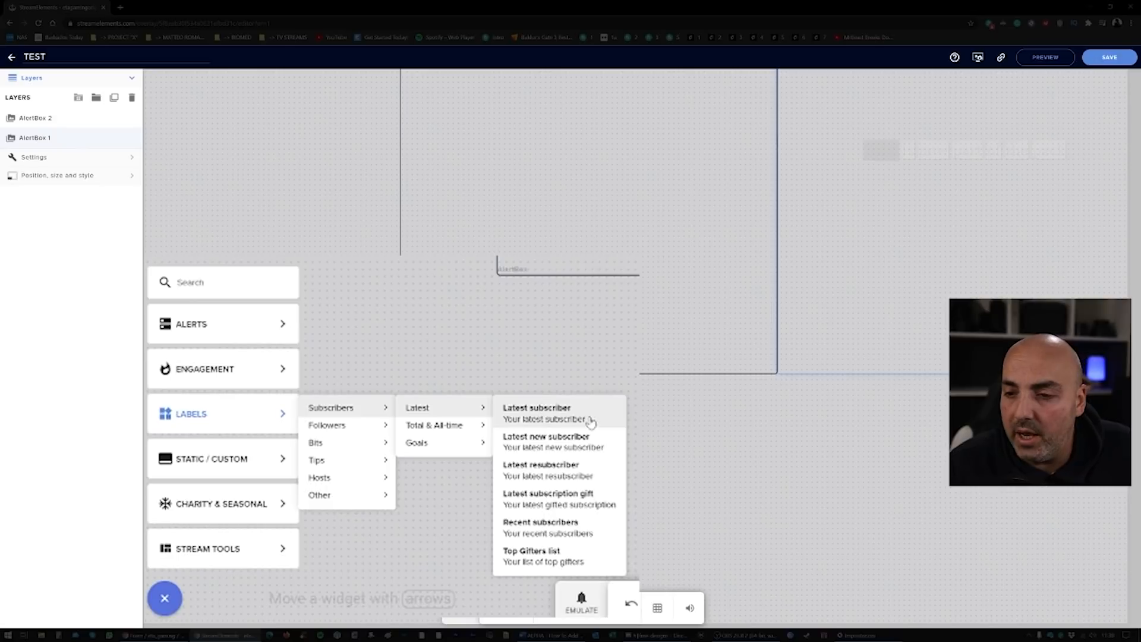
{"action": "mouse_move", "coordinate": [575, 442]}
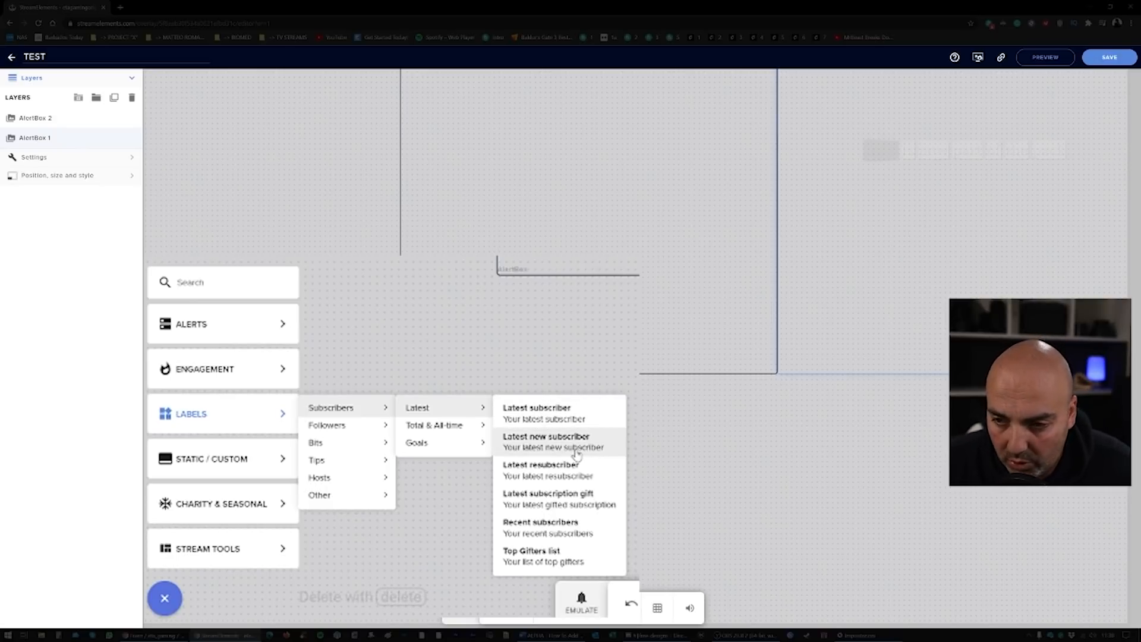
{"action": "left_click", "coordinate": [546, 441]}
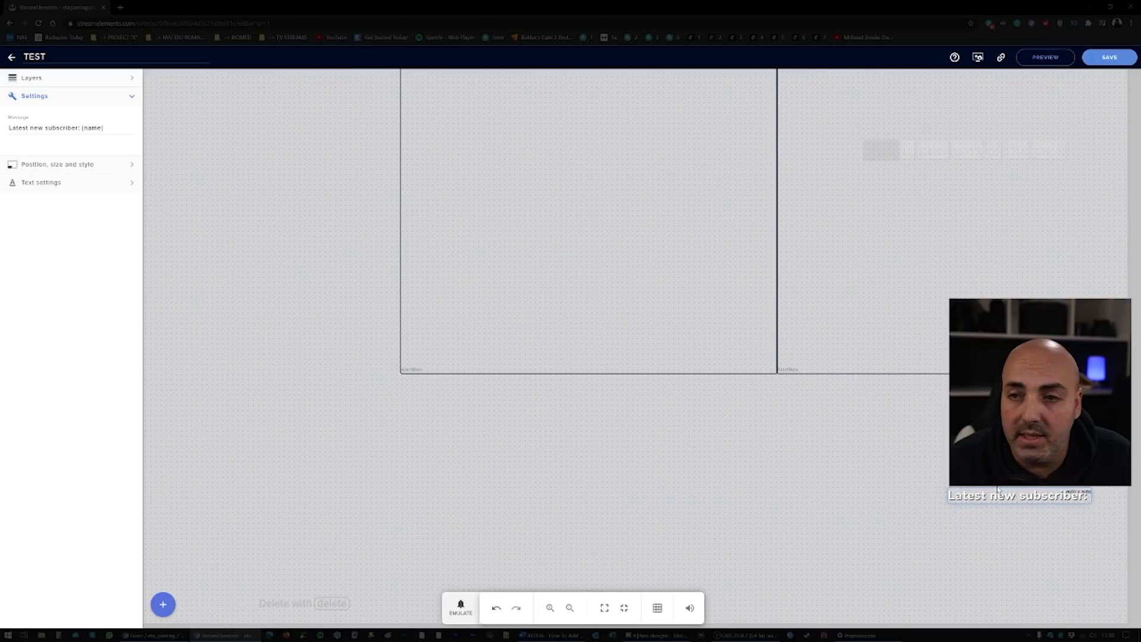
- Add a Followers count label widget beneath the latest new subscriber label
{"action": "left_click", "coordinate": [31, 77]}
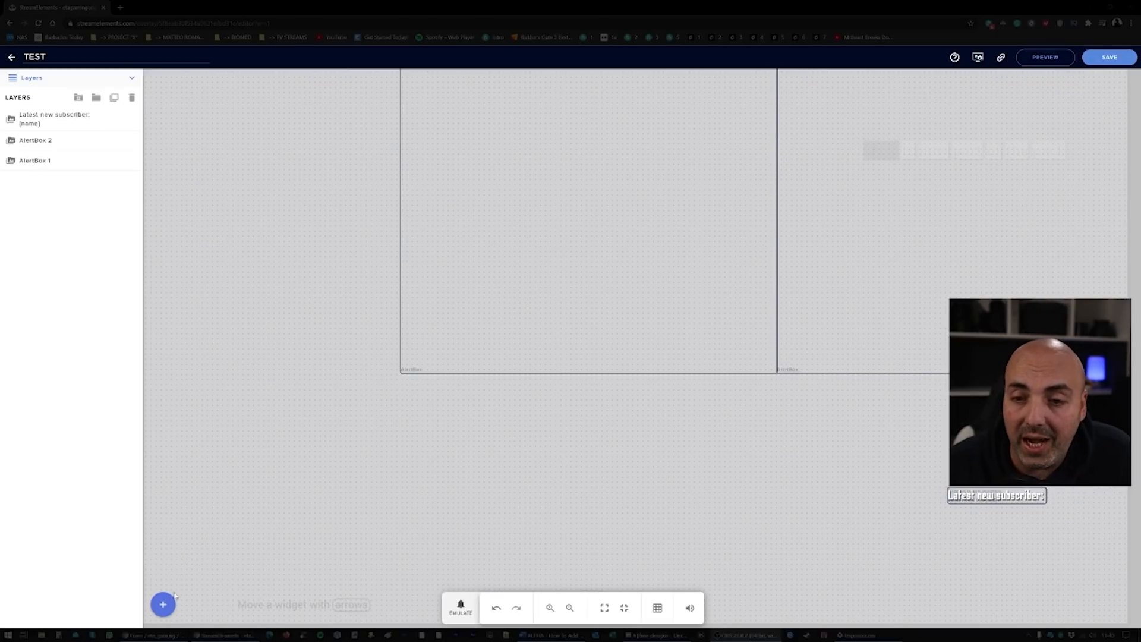
{"action": "left_click", "coordinate": [163, 604]}
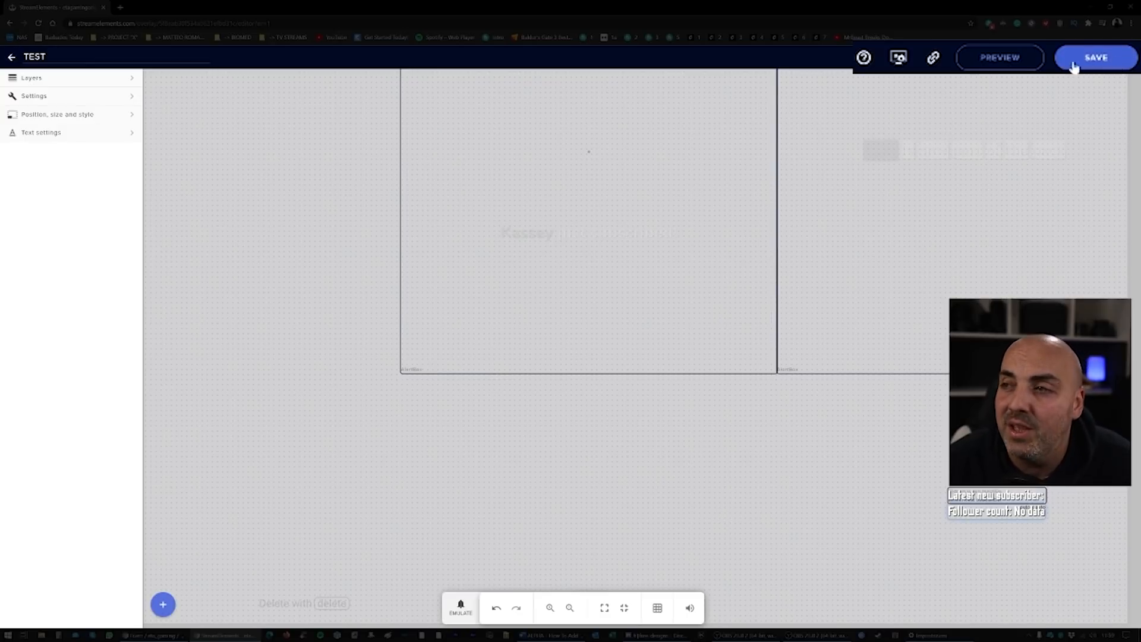
{"action": "mouse_move", "coordinate": [934, 58]}
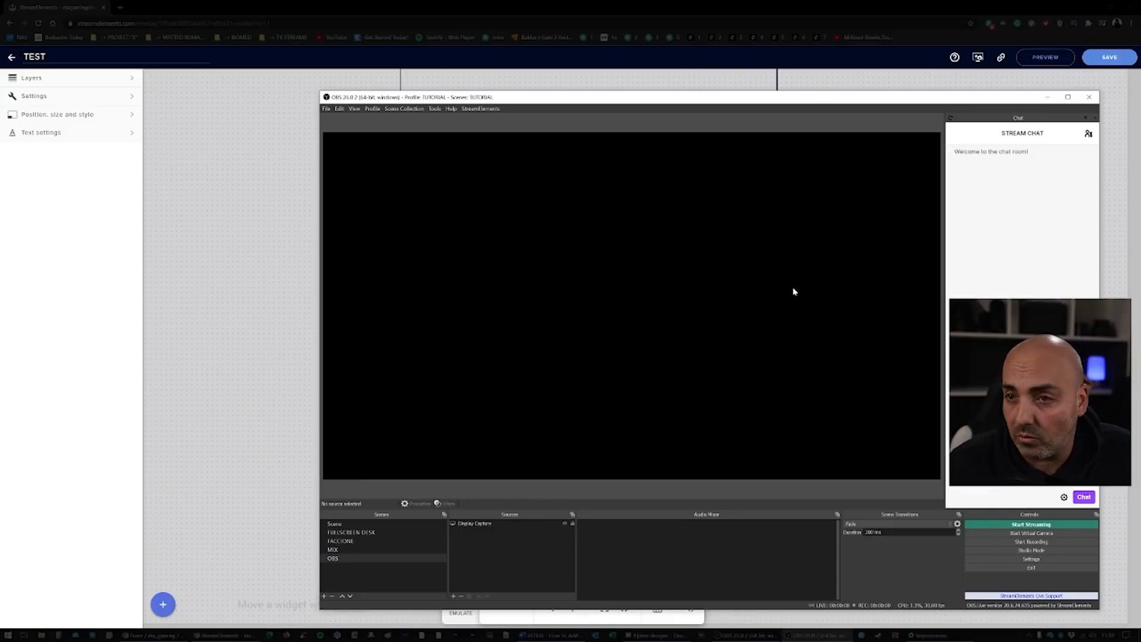
{"action": "mouse_move", "coordinate": [578, 485]}
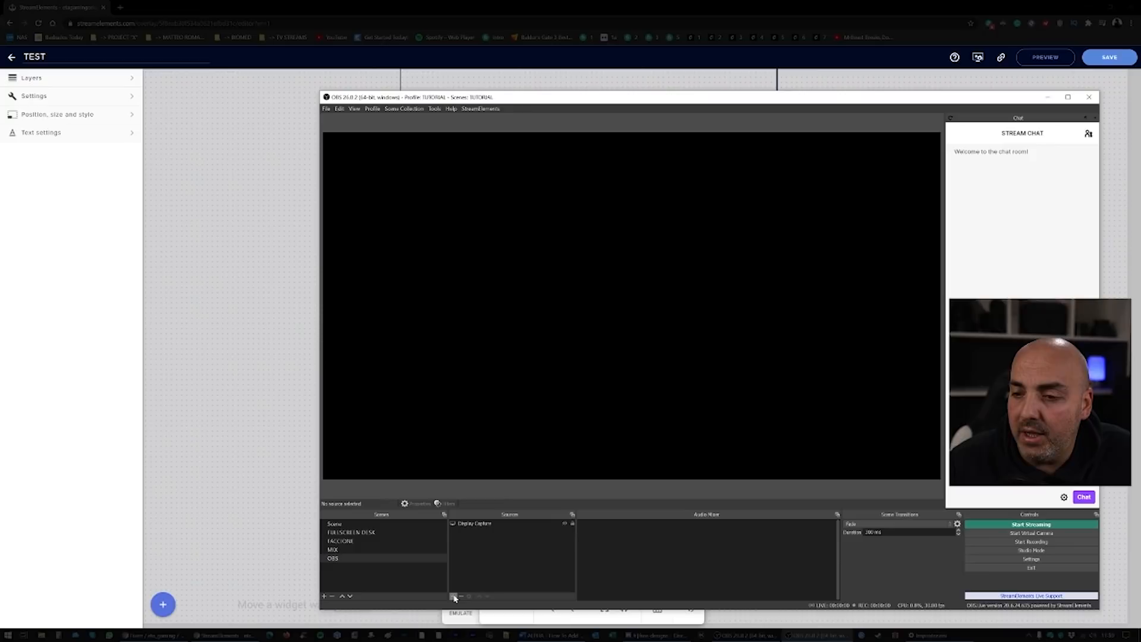
- Create a new Browser source named TEST in the OBS scene
{"action": "left_click", "coordinate": [453, 595]}
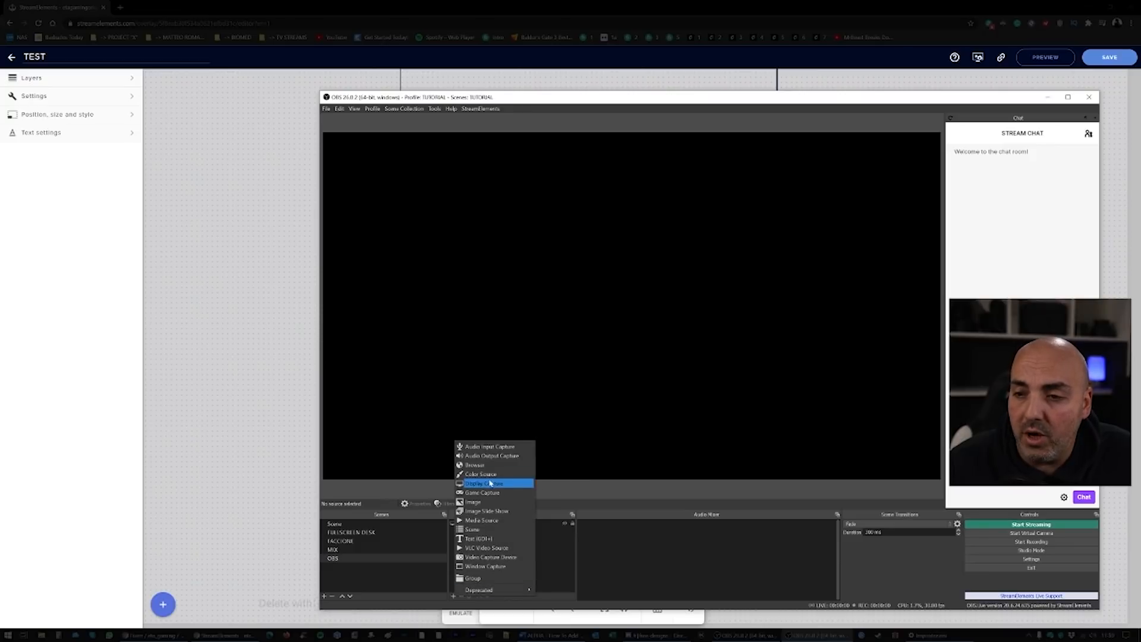
{"action": "left_click", "coordinate": [484, 484]}
{"action": "type", "text": "TEST"}
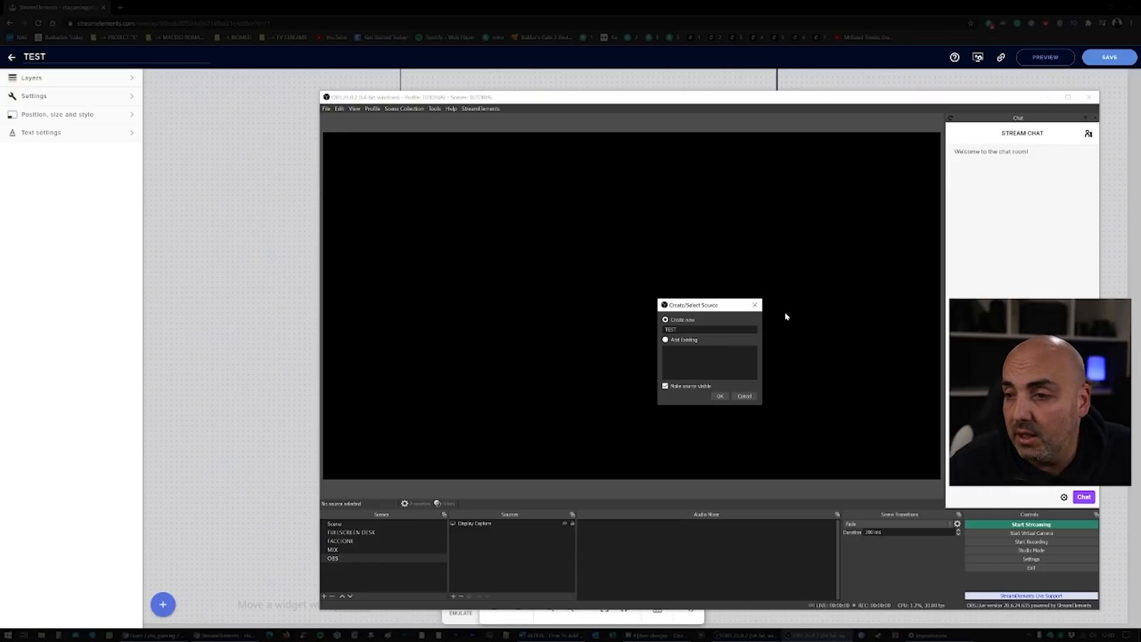
{"action": "left_click", "coordinate": [719, 396]}
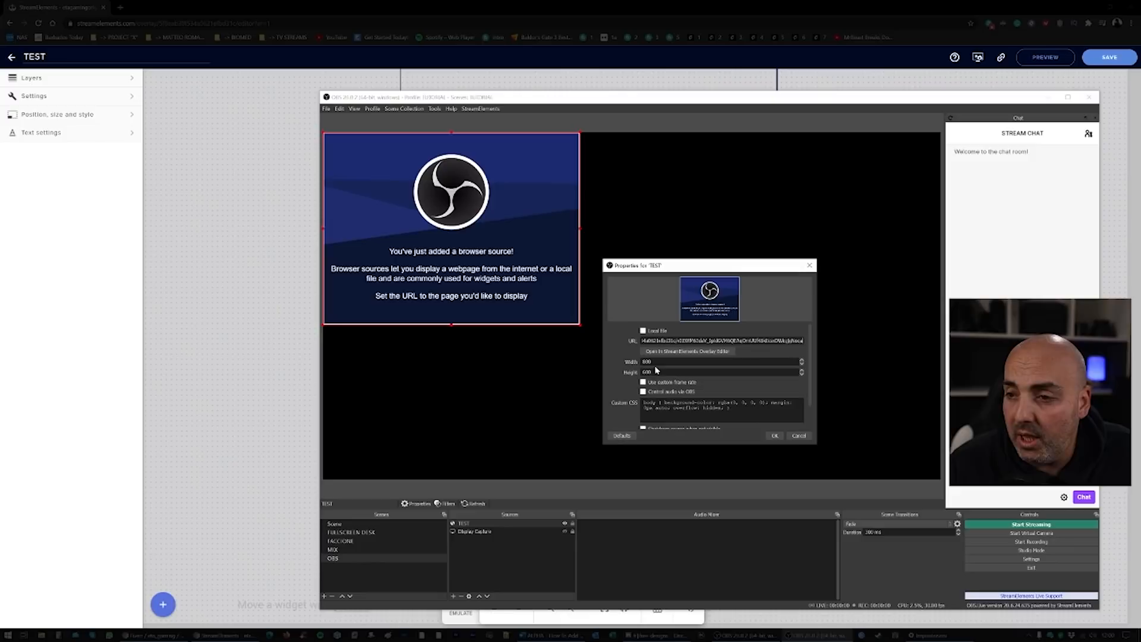
- Size the TEST browser source to 1920×1080 with the overlay URL and confirm its properties
{"action": "triple_click", "coordinate": [647, 361]}
{"action": "type", "text": "1920"}
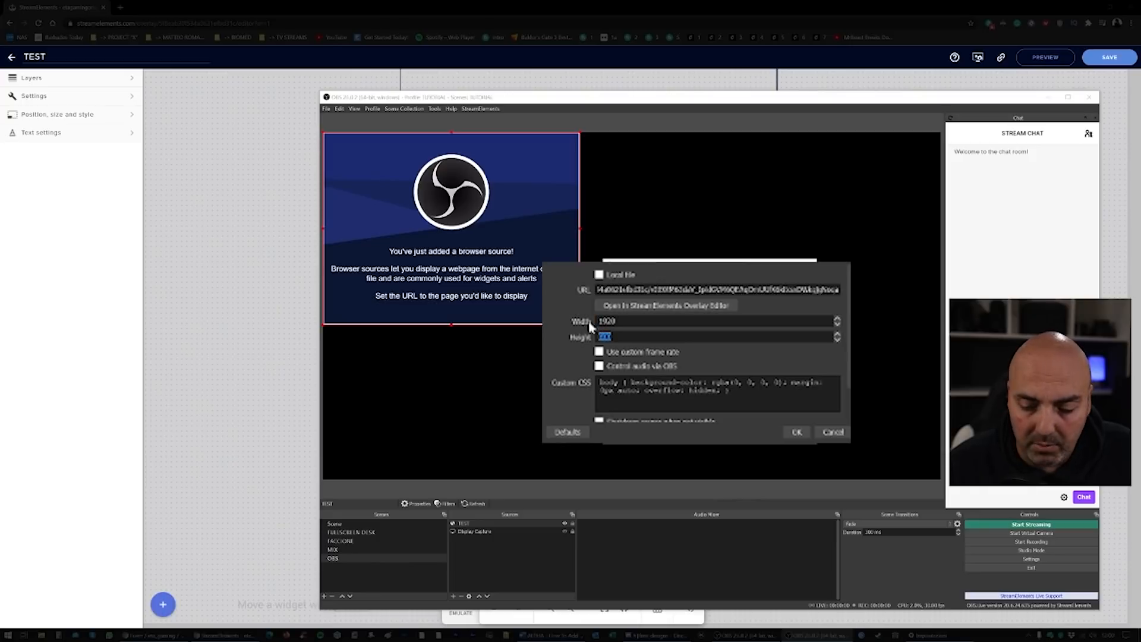
{"action": "type", "text": "1080"}
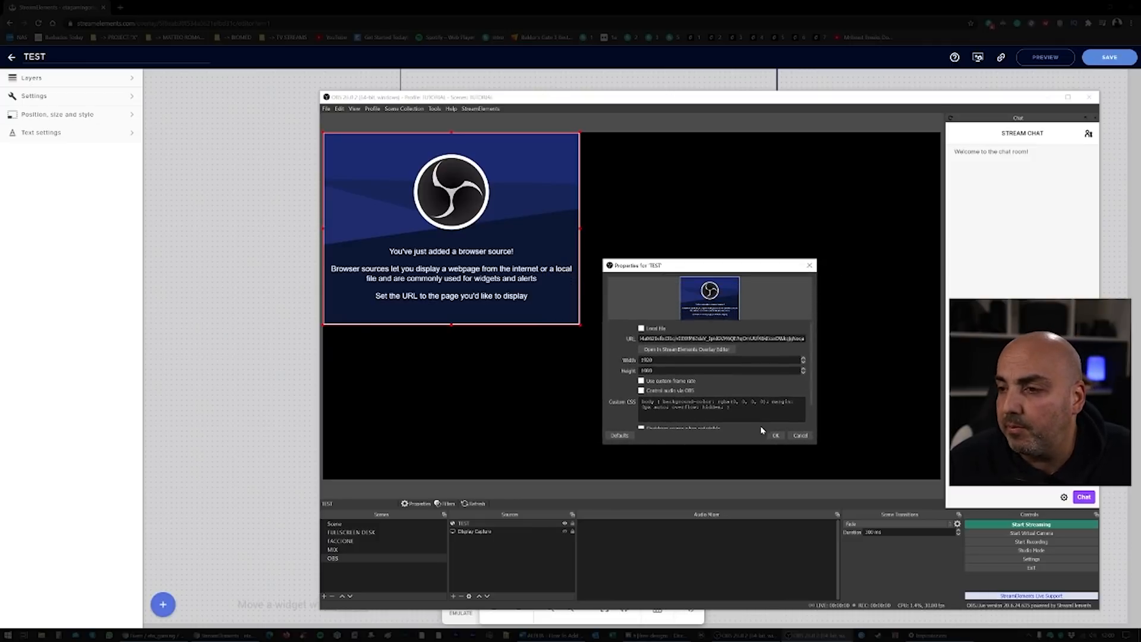
{"action": "left_click", "coordinate": [775, 435]}
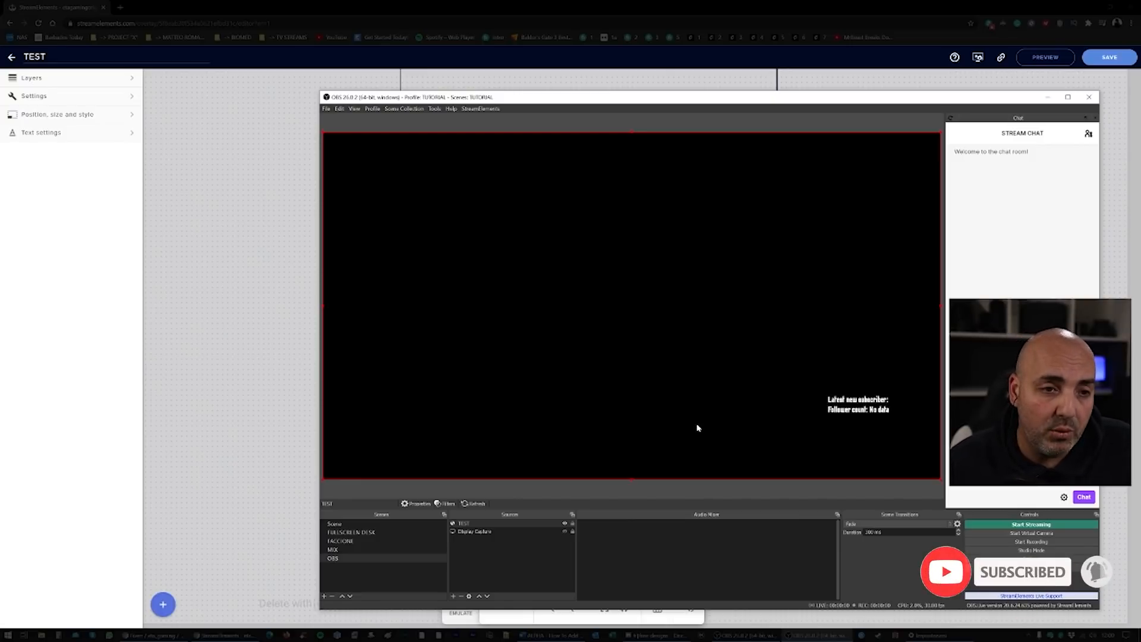
{"action": "mouse_move", "coordinate": [847, 429]}
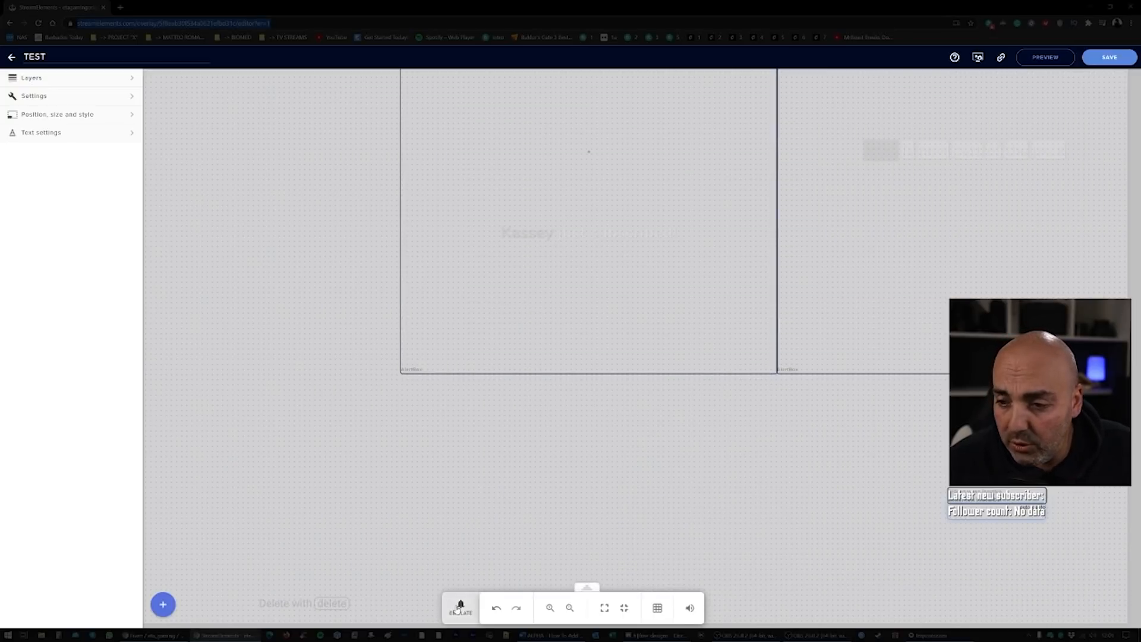
{"action": "left_click", "coordinate": [460, 608]}
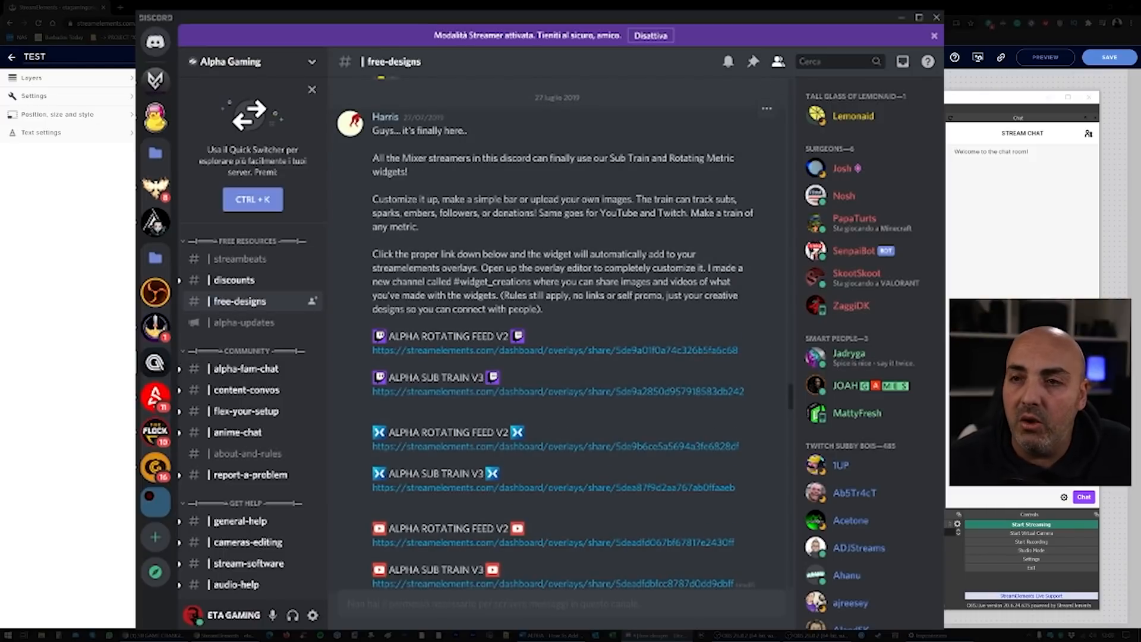
- Scroll down #free-designs to the StreamElements share links and bar-widget preview
{"action": "scroll", "scroll_direction": "down", "scroll_amount": 3}
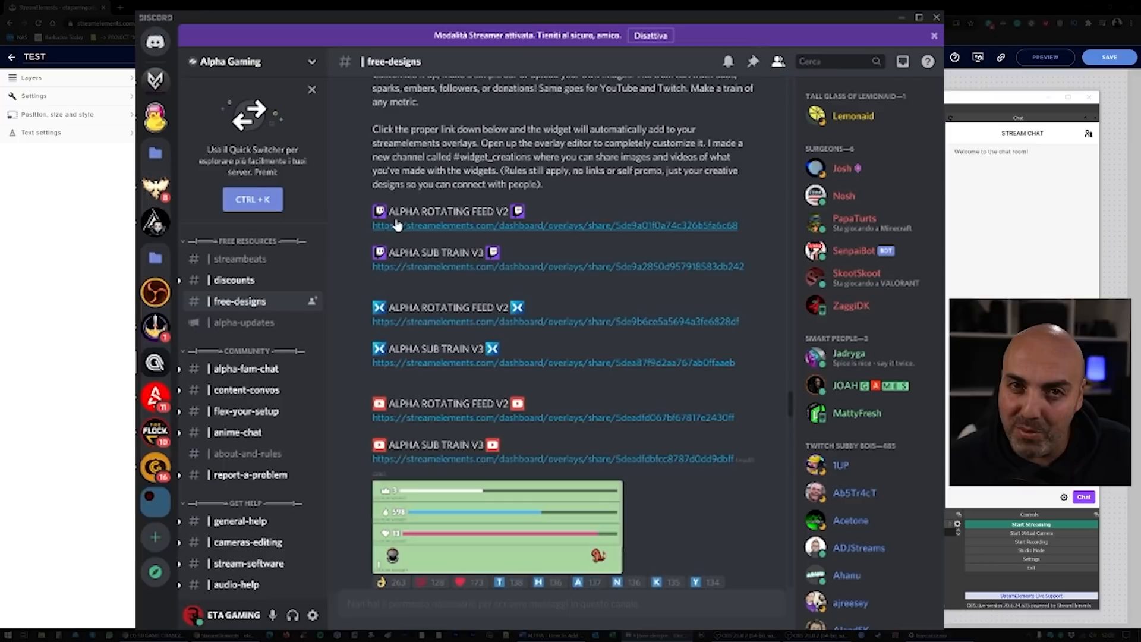
{"action": "mouse_move", "coordinate": [542, 239]}
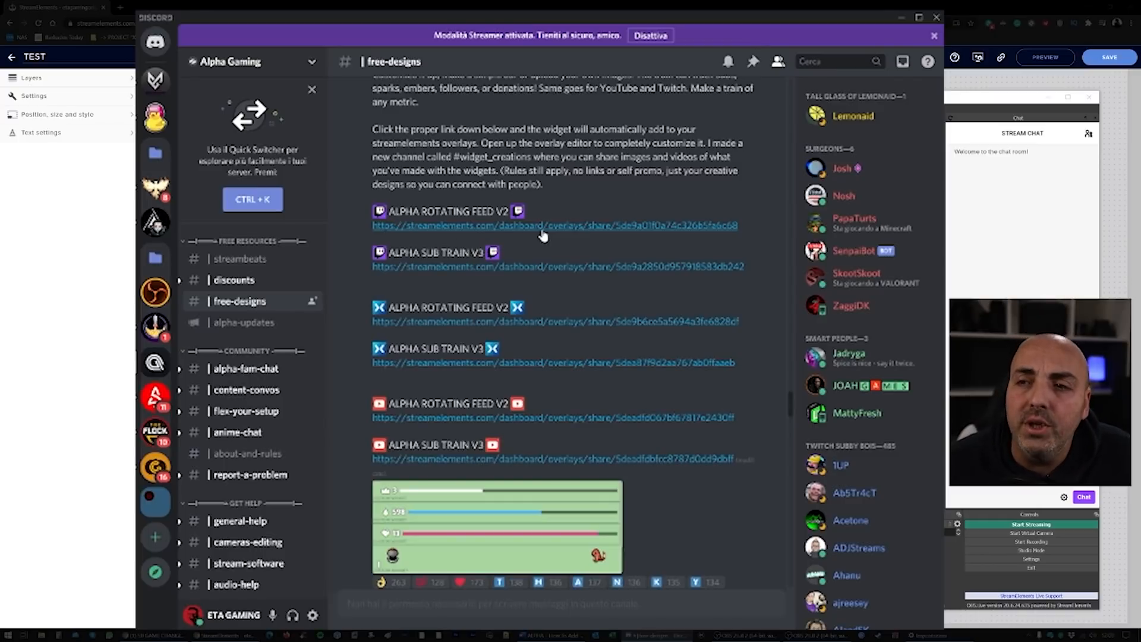
{"action": "mouse_move", "coordinate": [553, 226]}
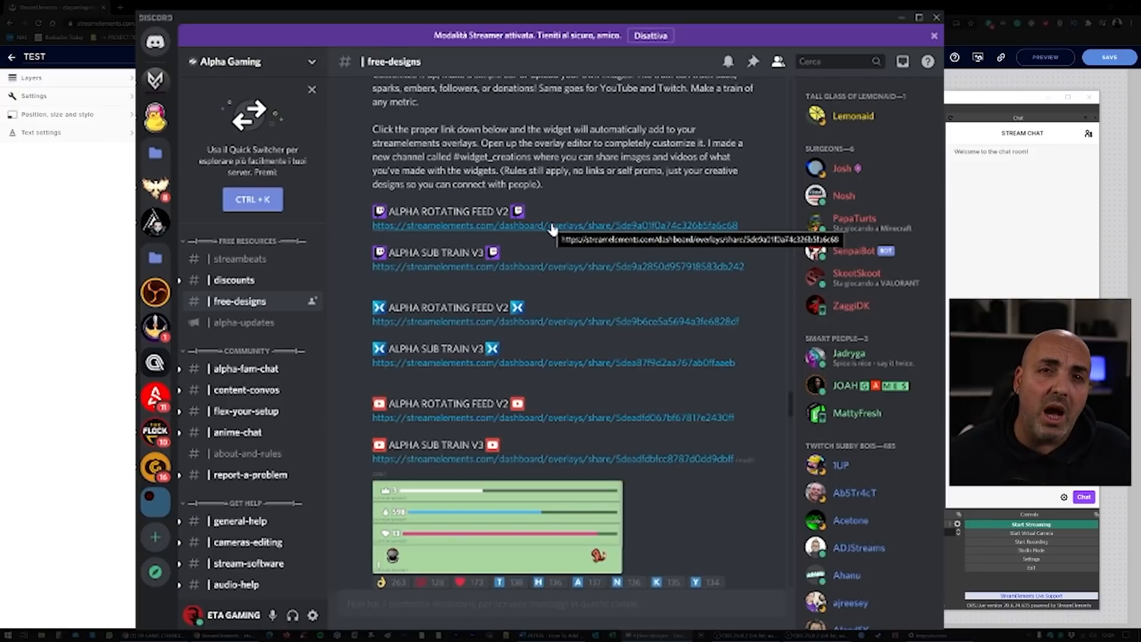